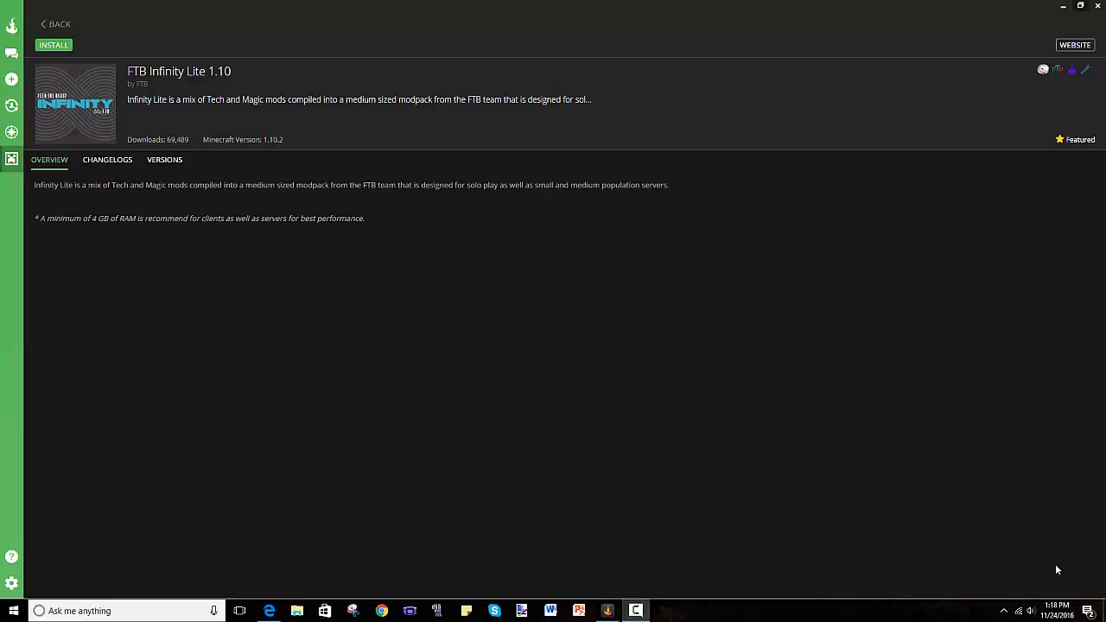
pyautogui.moveTo(223, 236)
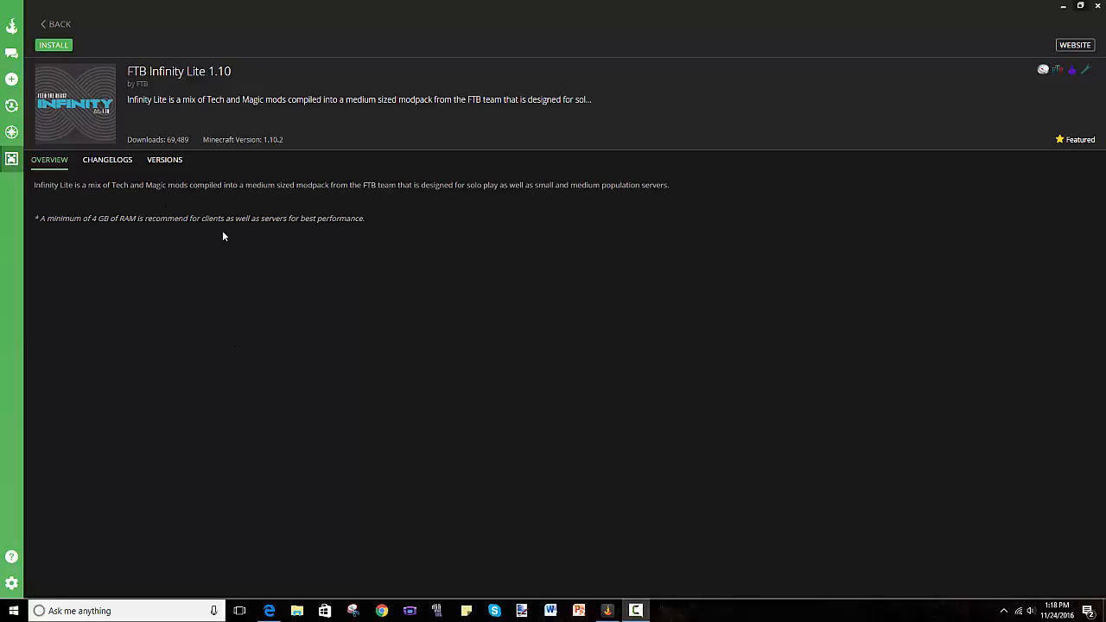
pyautogui.moveTo(205, 234)
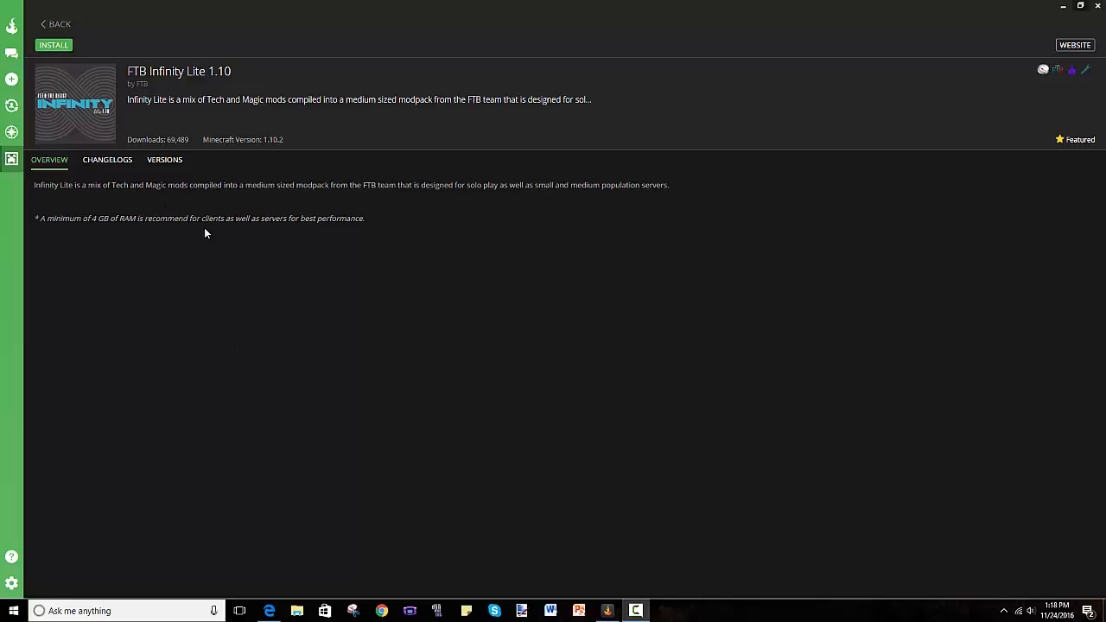
pyautogui.moveTo(242, 237)
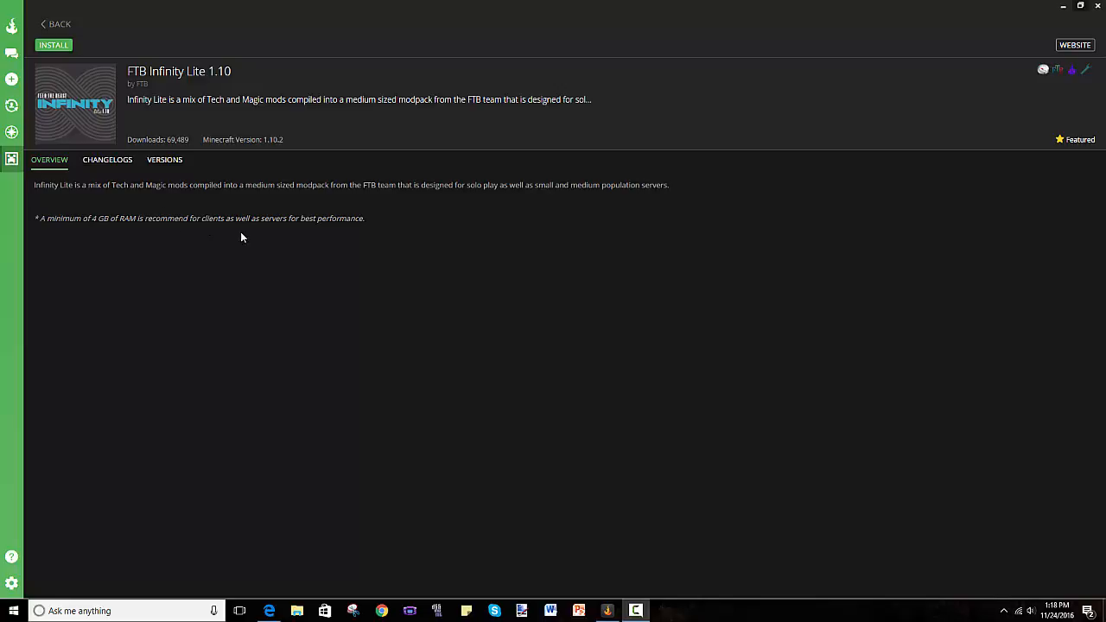
pyautogui.moveTo(707, 215)
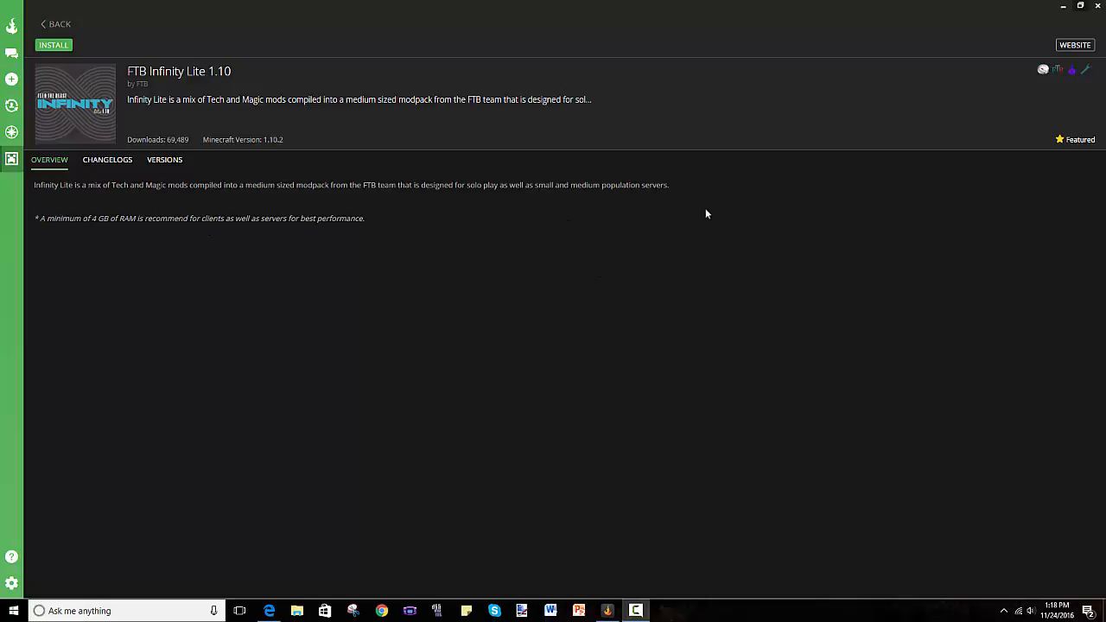
pyautogui.moveTo(425, 162)
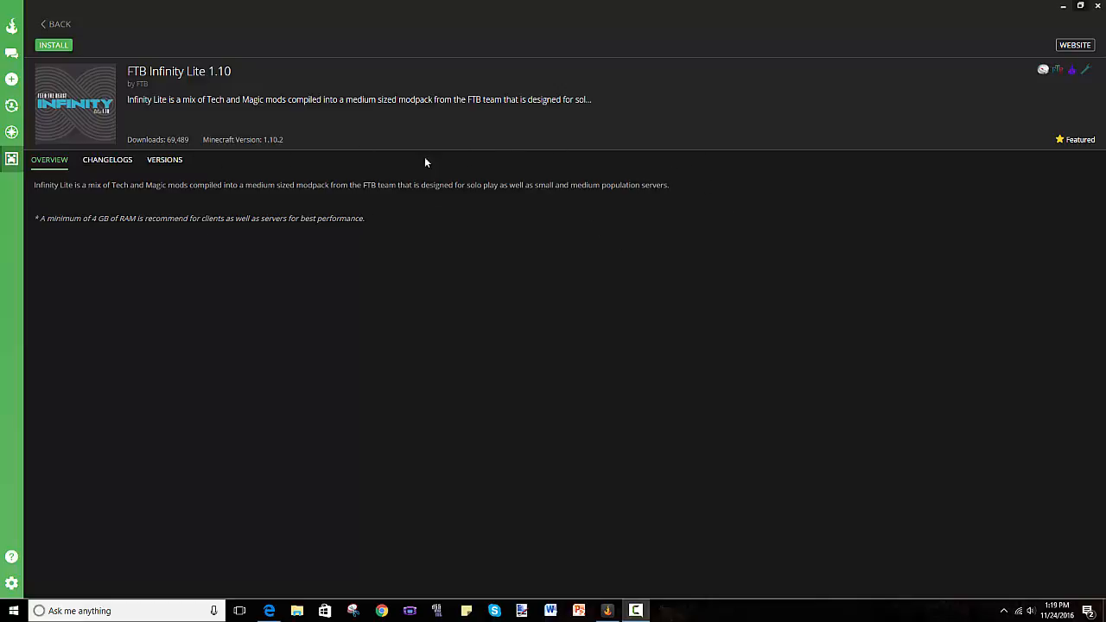
pyautogui.moveTo(285, 272)
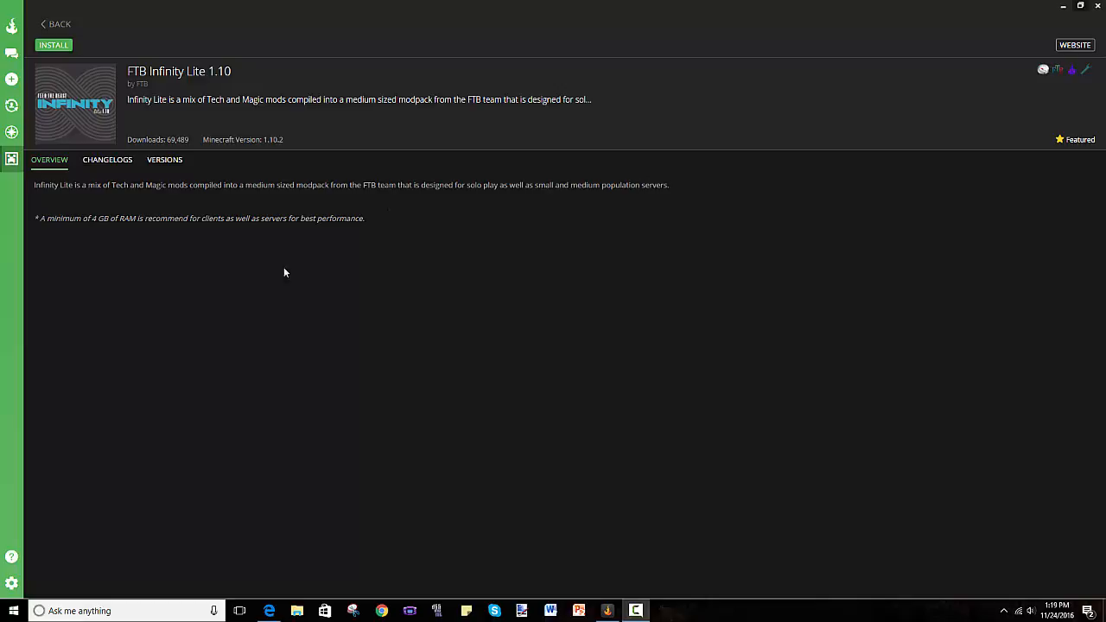
pyautogui.moveTo(47, 177)
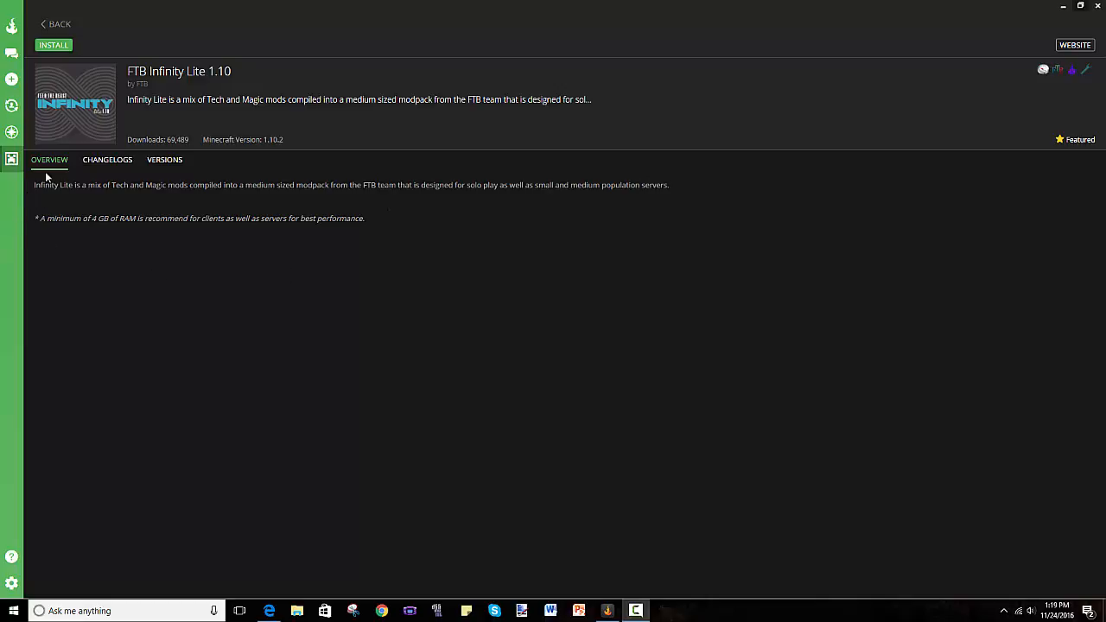
pyautogui.moveTo(192, 311)
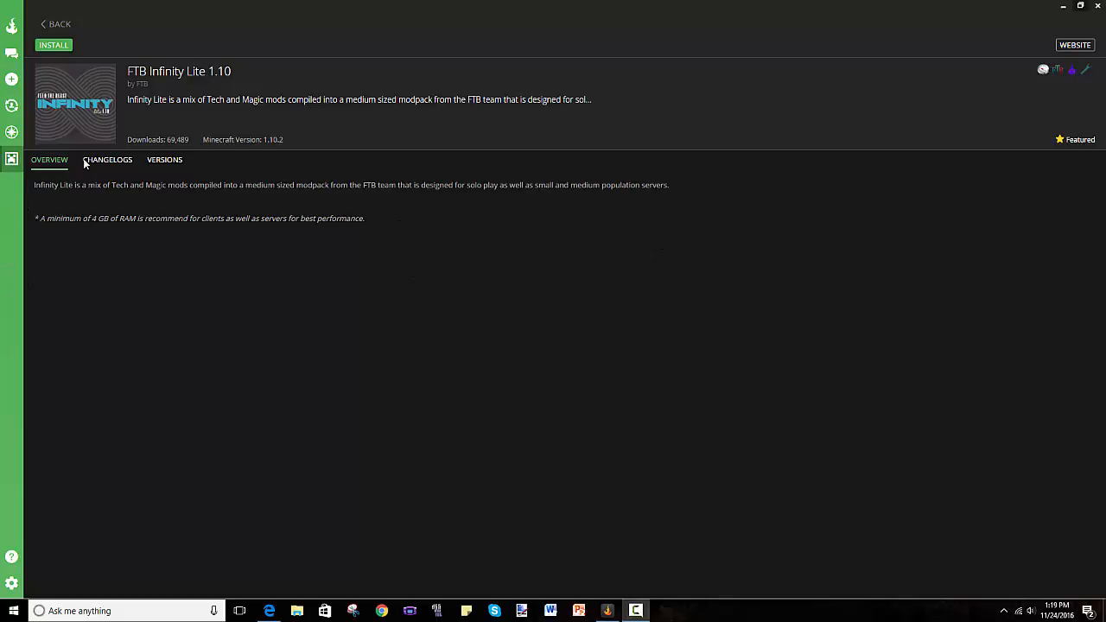
pyautogui.moveTo(30, 270)
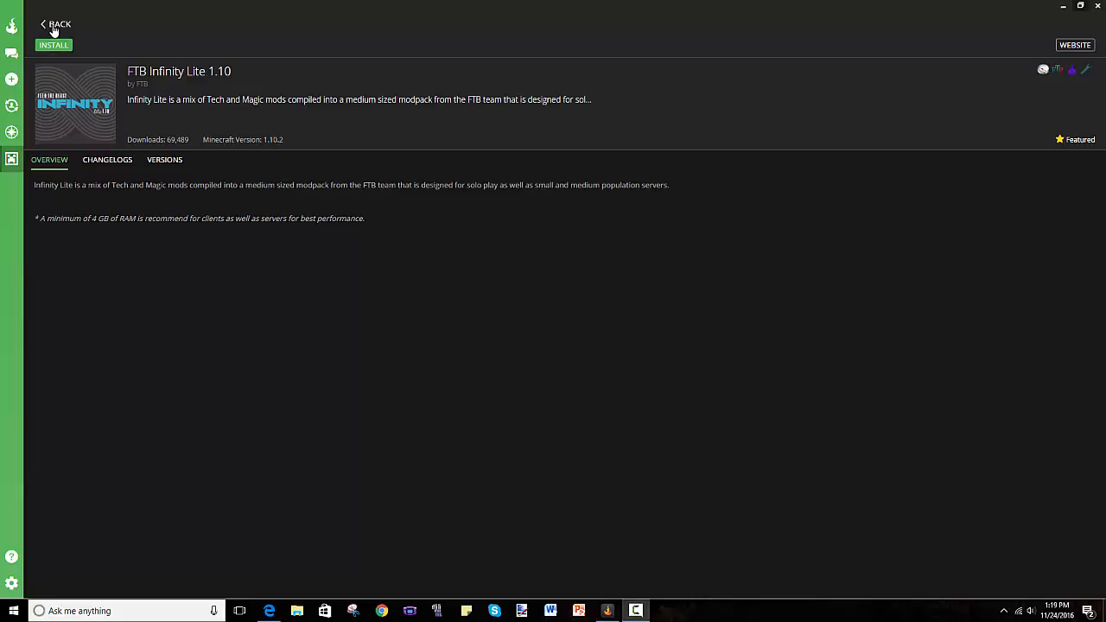
# Return to the modpack list and look through the featured packs.
pyautogui.click(56, 23)
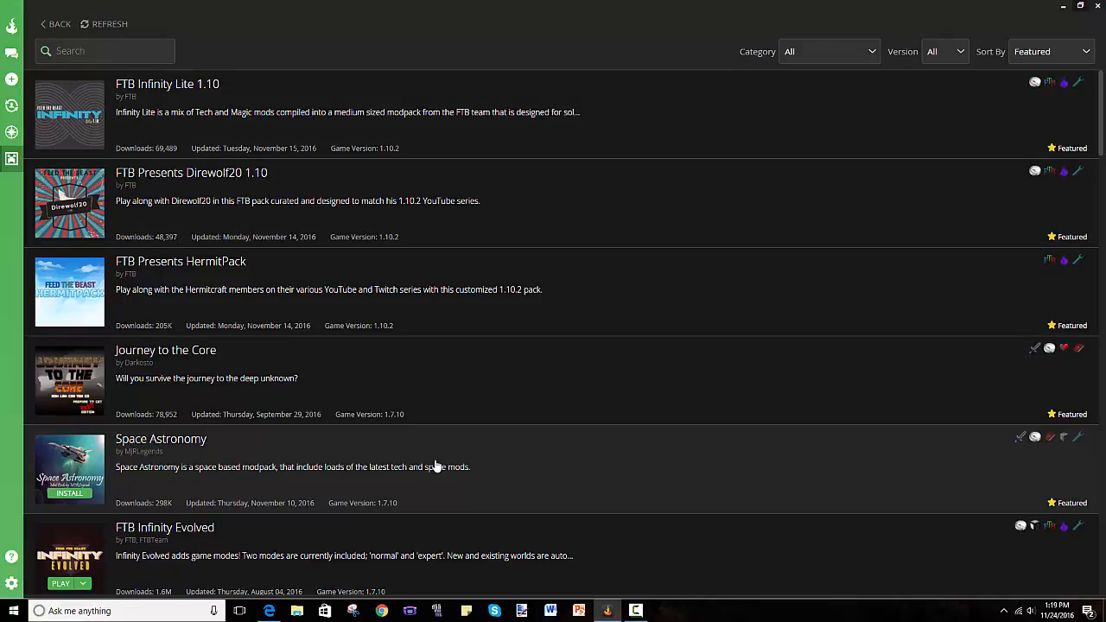
pyautogui.scroll(-3)
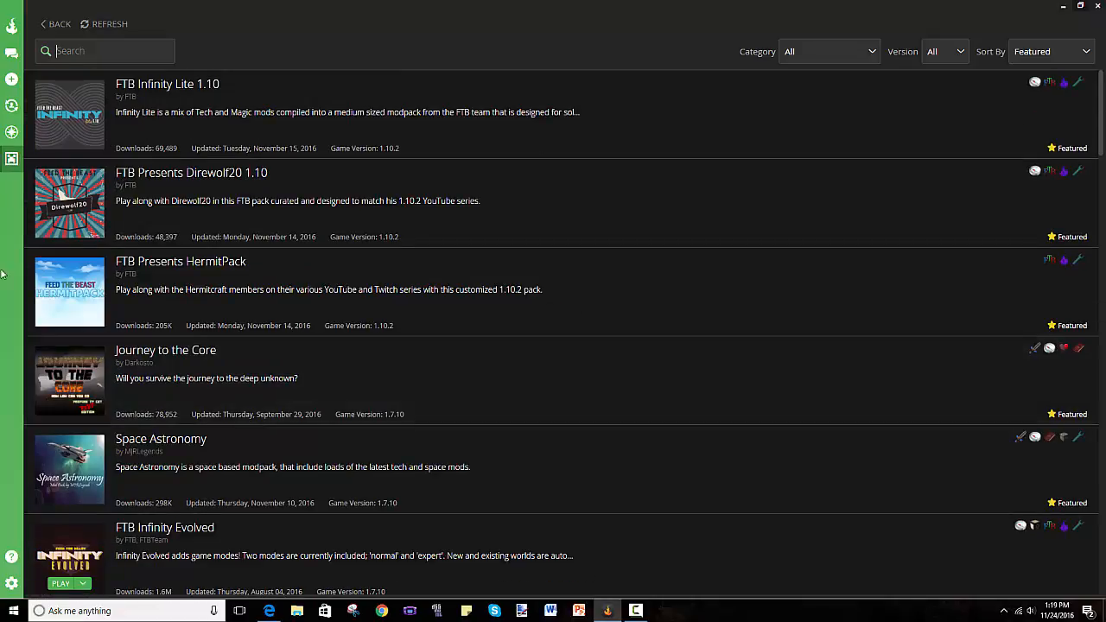
pyautogui.moveTo(69, 291)
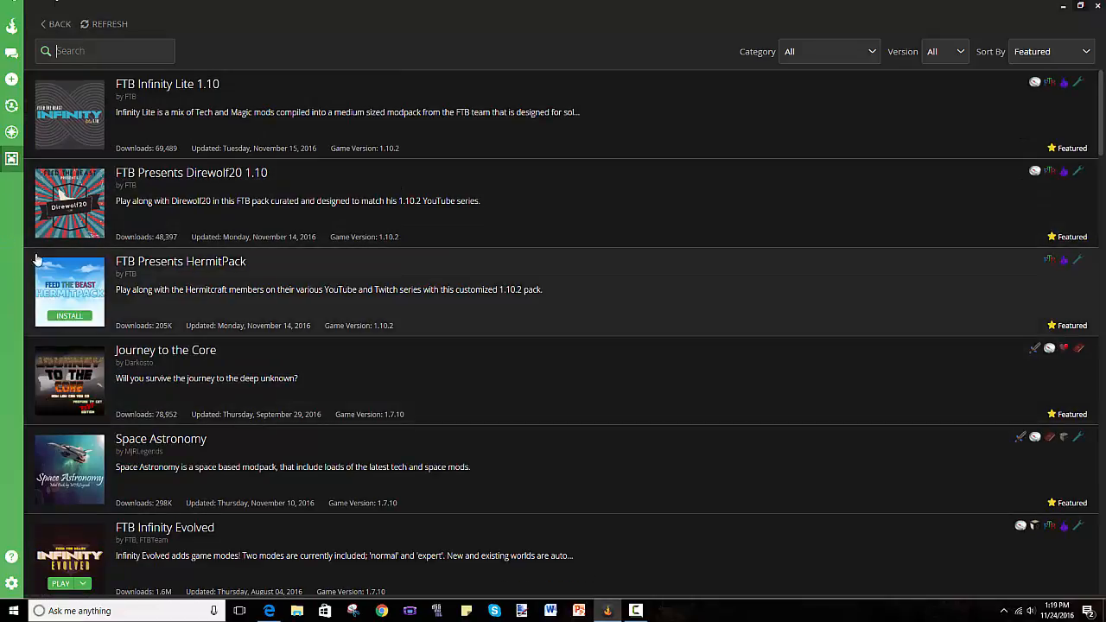
pyautogui.scroll(-3)
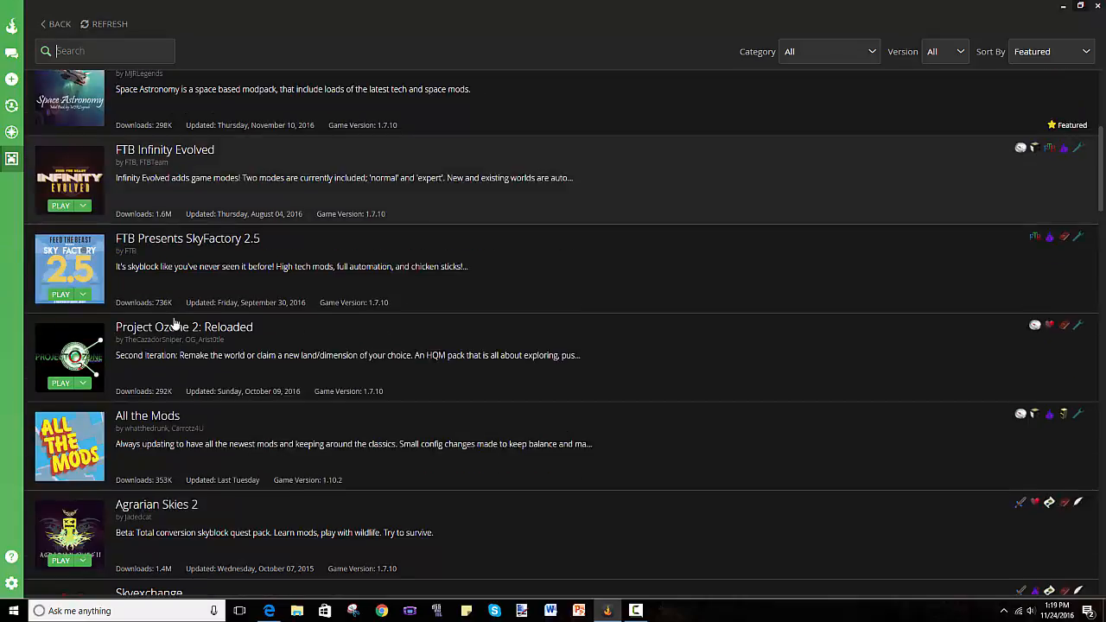
pyautogui.scroll(-3)
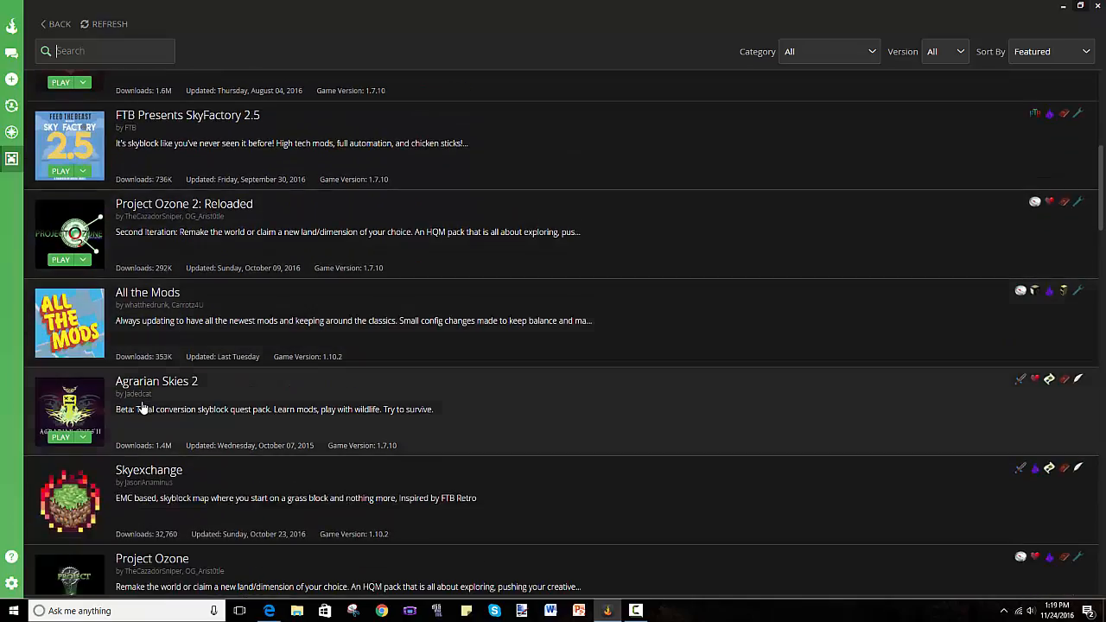
pyautogui.scroll(-3)
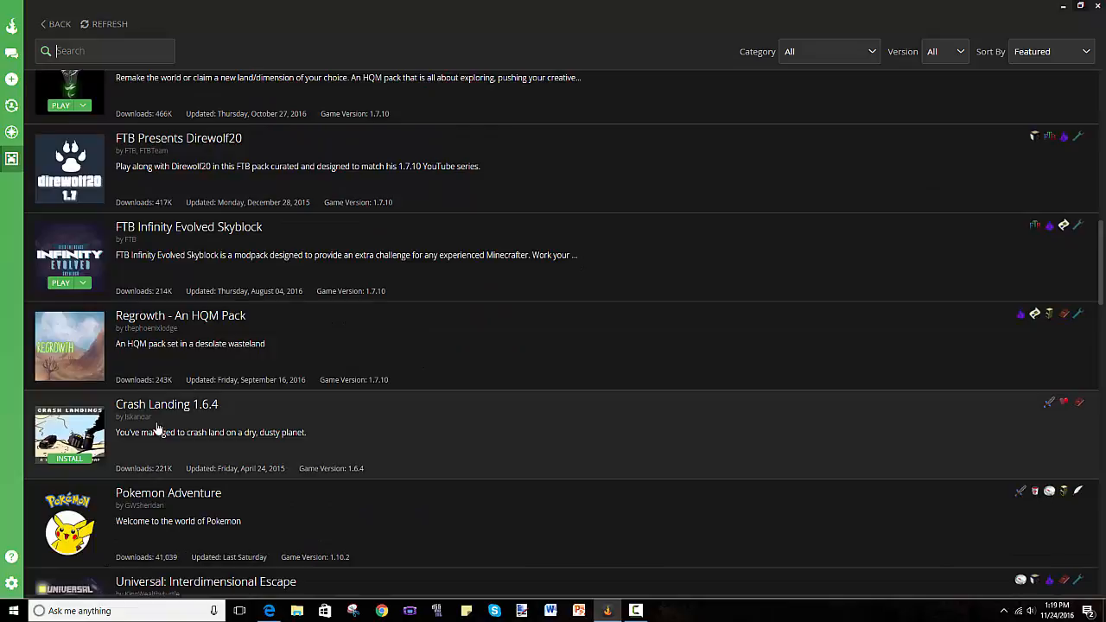
# Switch to the Friend Sync page from the left sidebar.
pyautogui.click(12, 134)
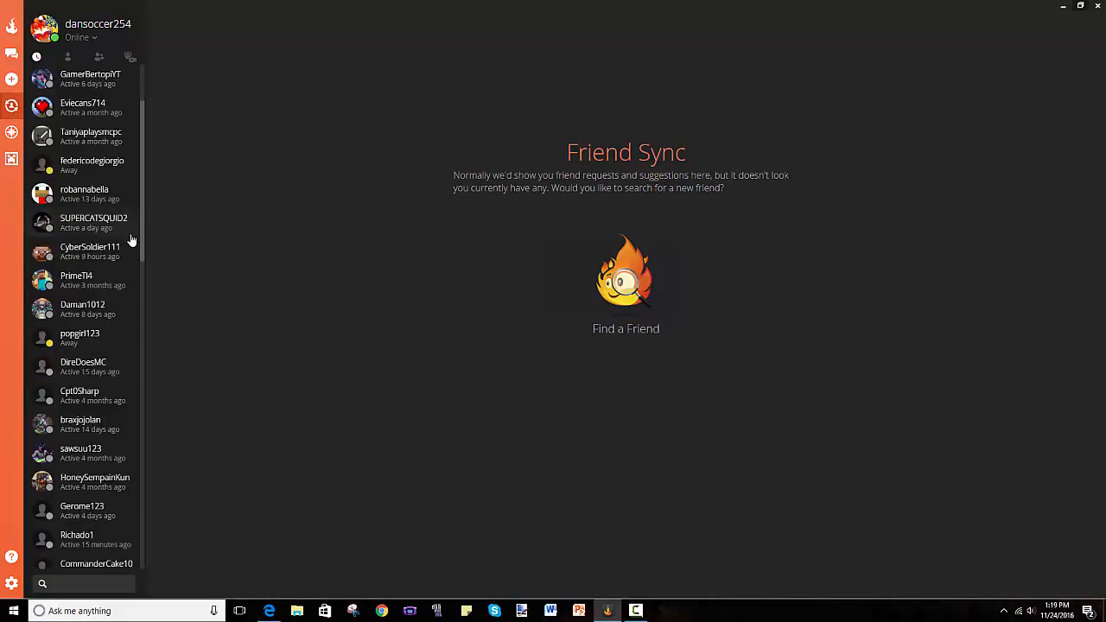
# Visit the account profile page, then show the Minecraft page with installed modpacks.
pyautogui.click(12, 79)
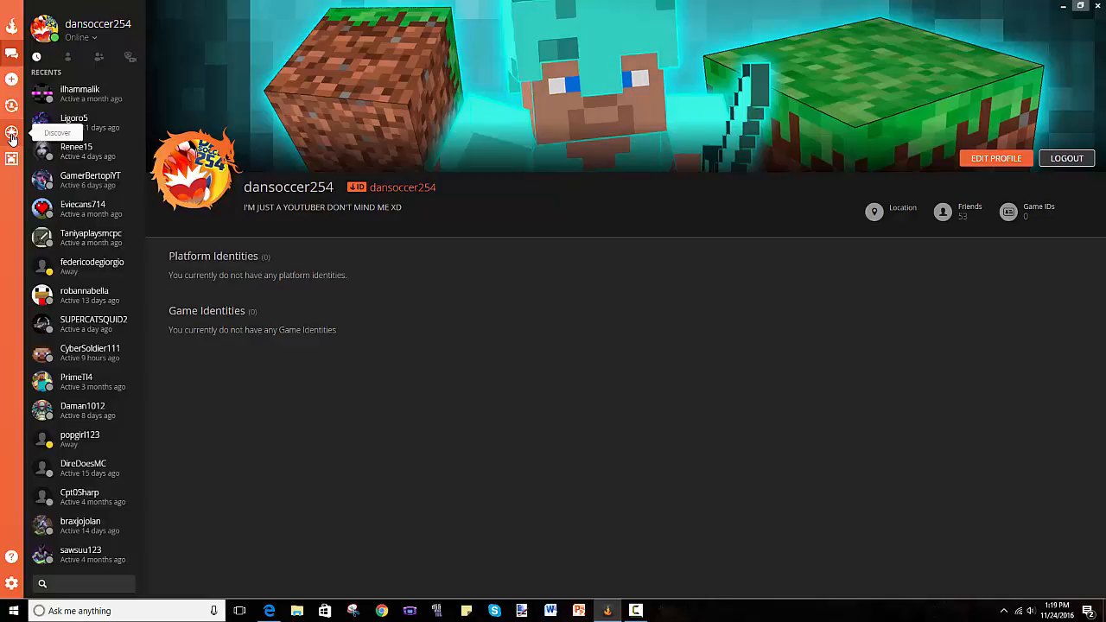
pyautogui.click(12, 133)
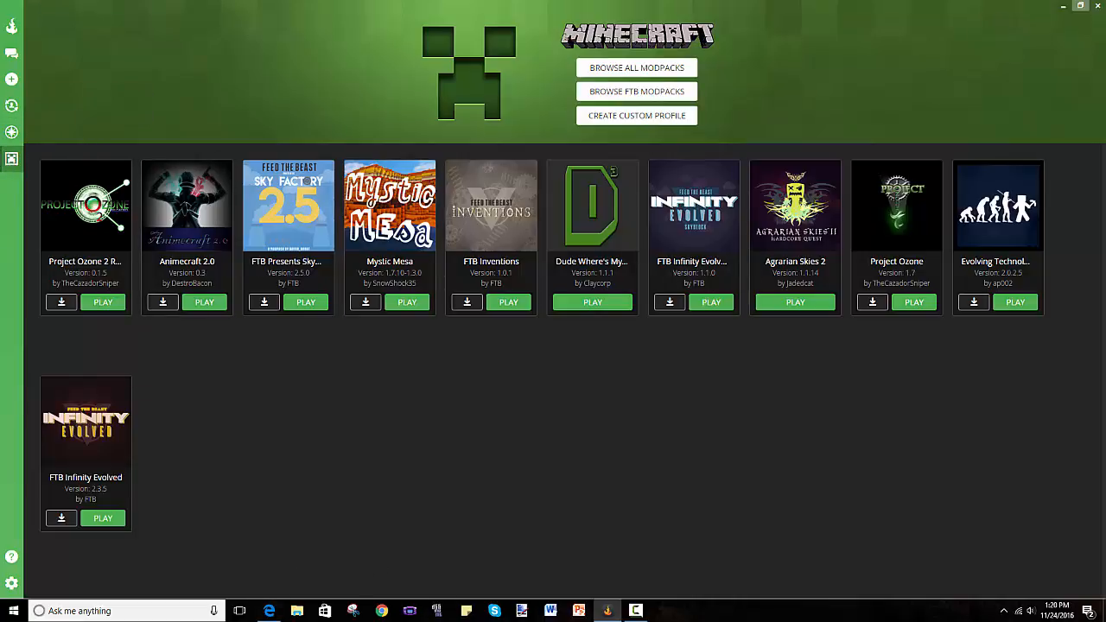
pyautogui.moveTo(242, 583)
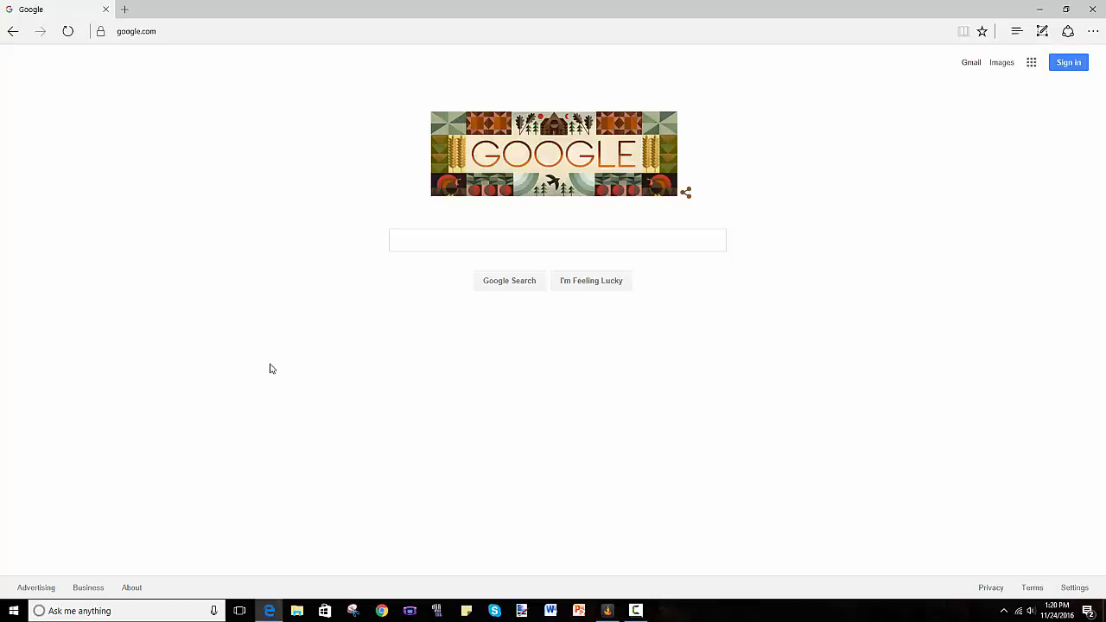
# Search Google for 'curse voice' and go to the curse.com home page result.
pyautogui.click(557, 241)
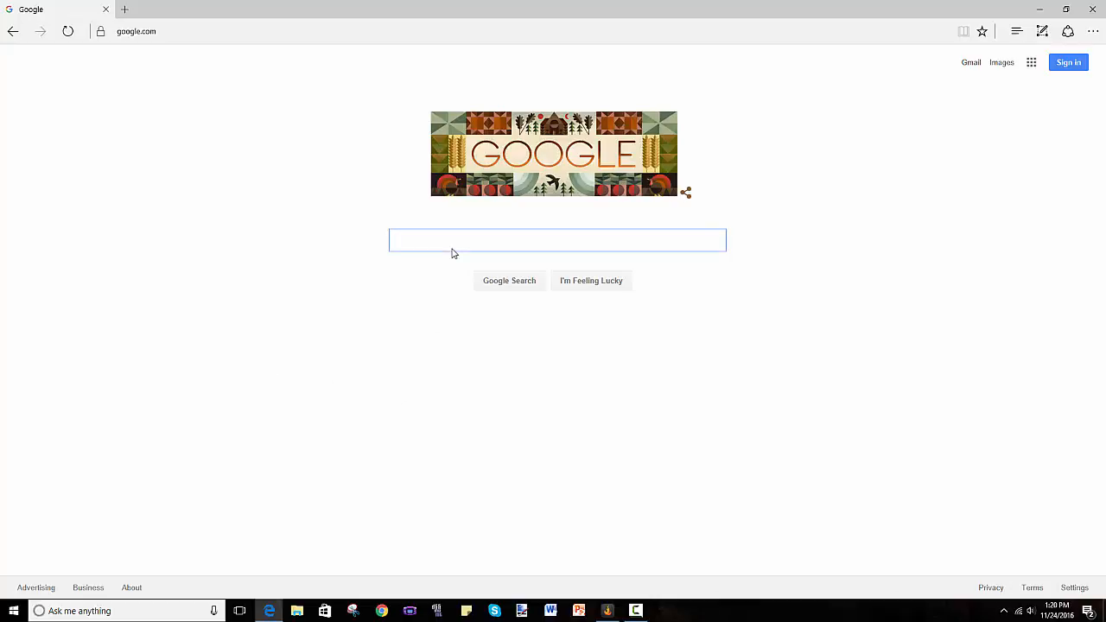
pyautogui.write('curse bo')
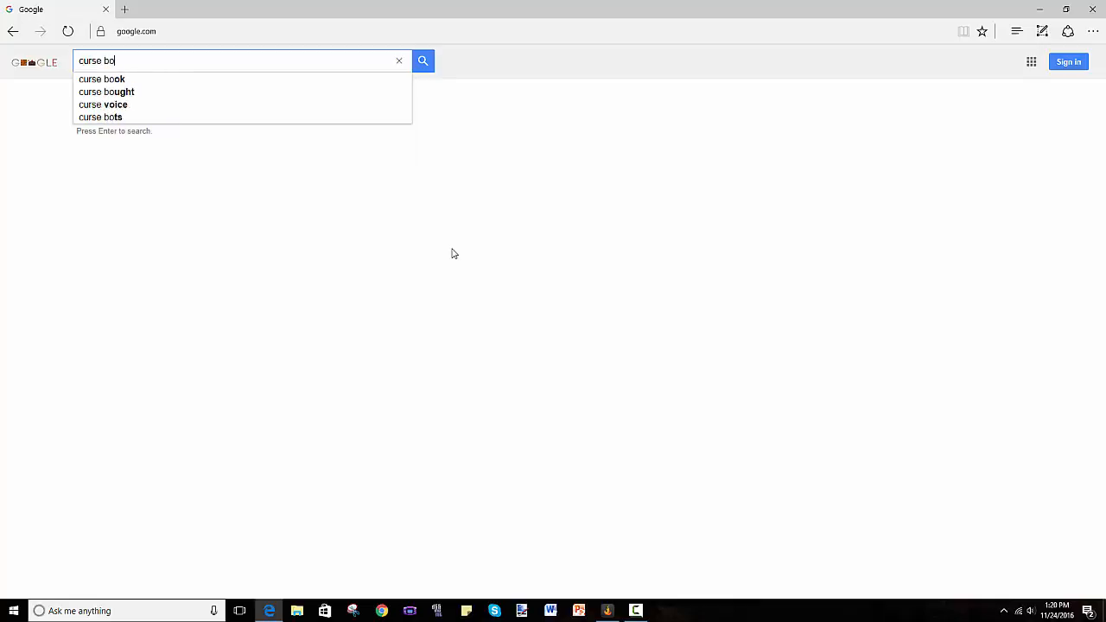
pyautogui.click(102, 104)
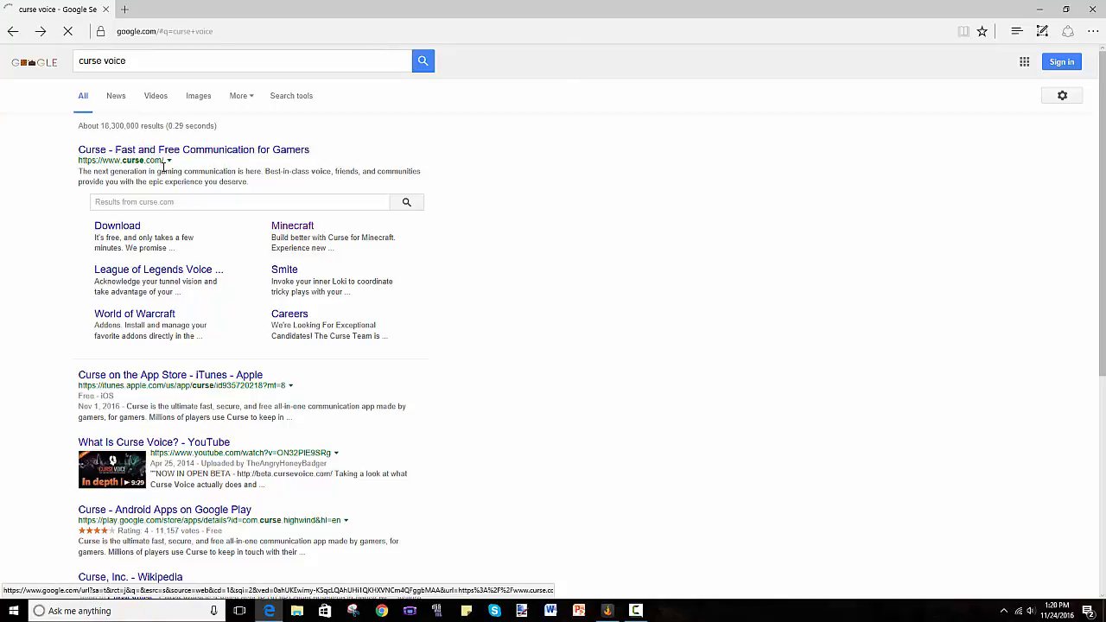
pyautogui.click(192, 150)
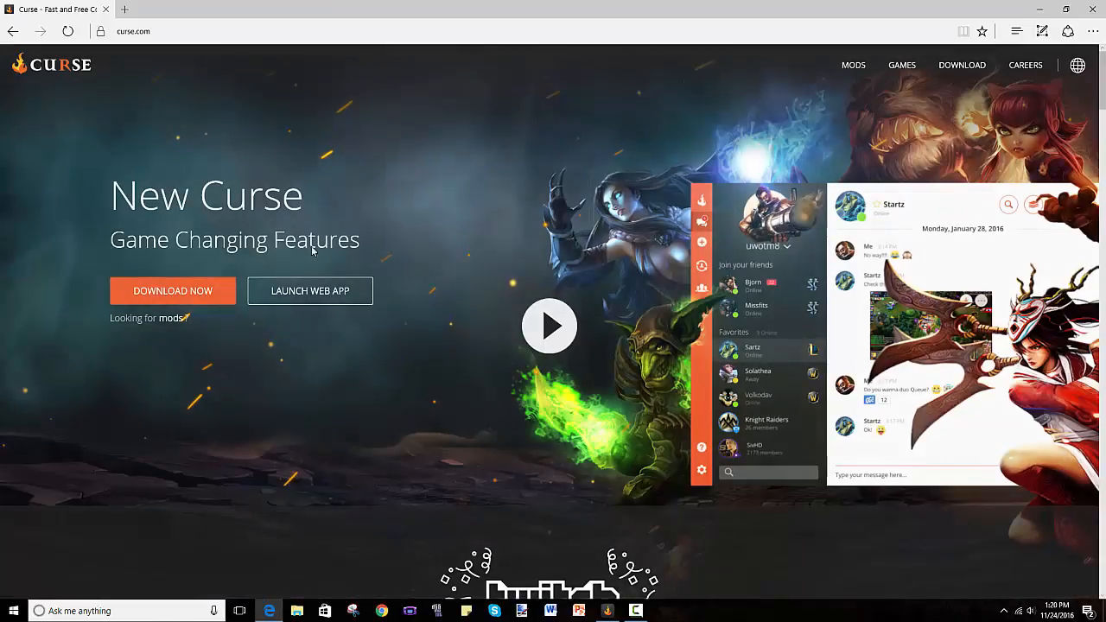
# Choose Minecraft from the curse.com GAMES menu to reach its download page.
pyautogui.click(902, 65)
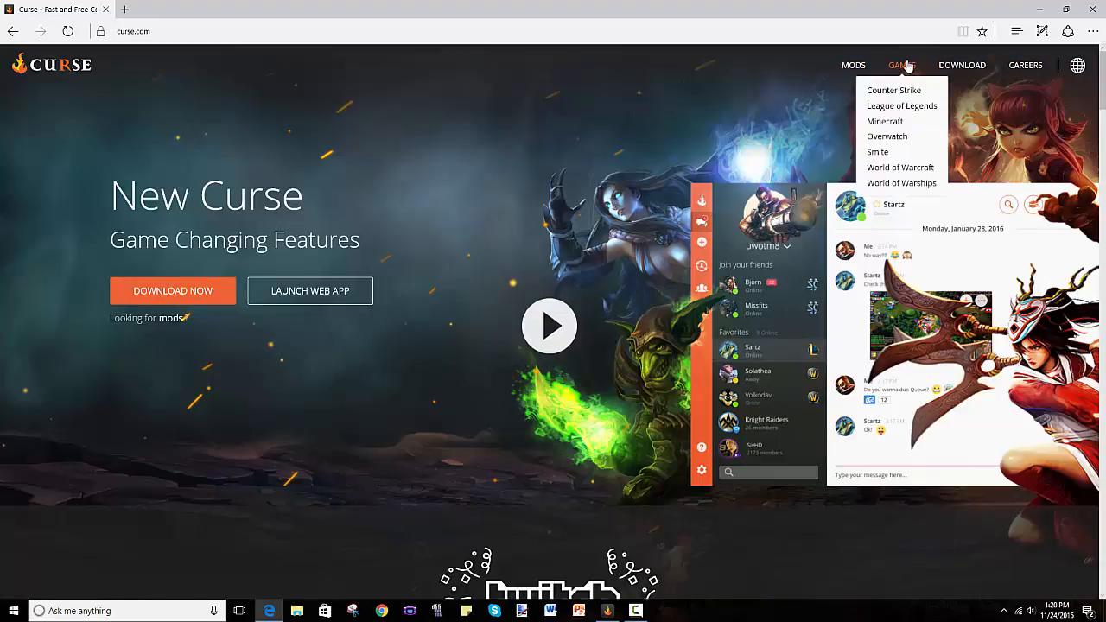
pyautogui.moveTo(884, 121)
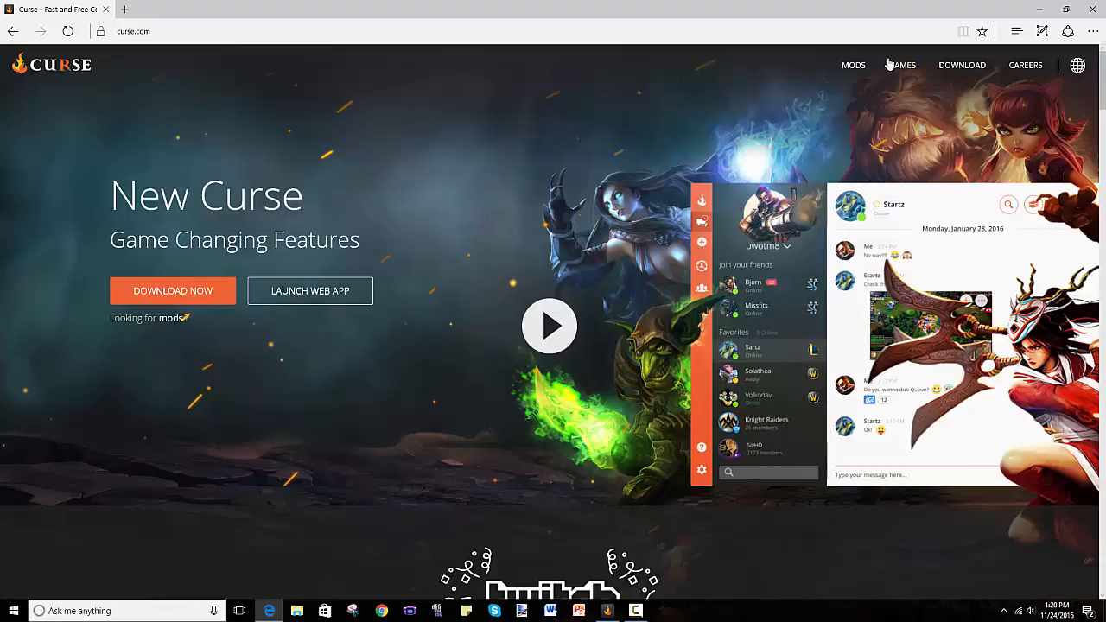
pyautogui.click(902, 65)
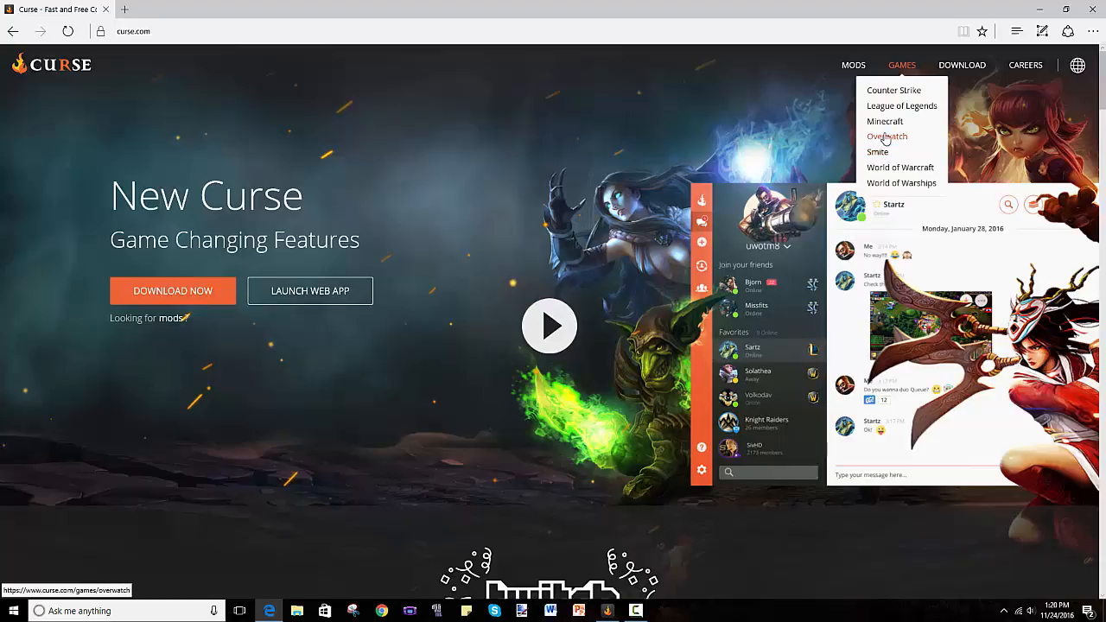
pyautogui.click(885, 121)
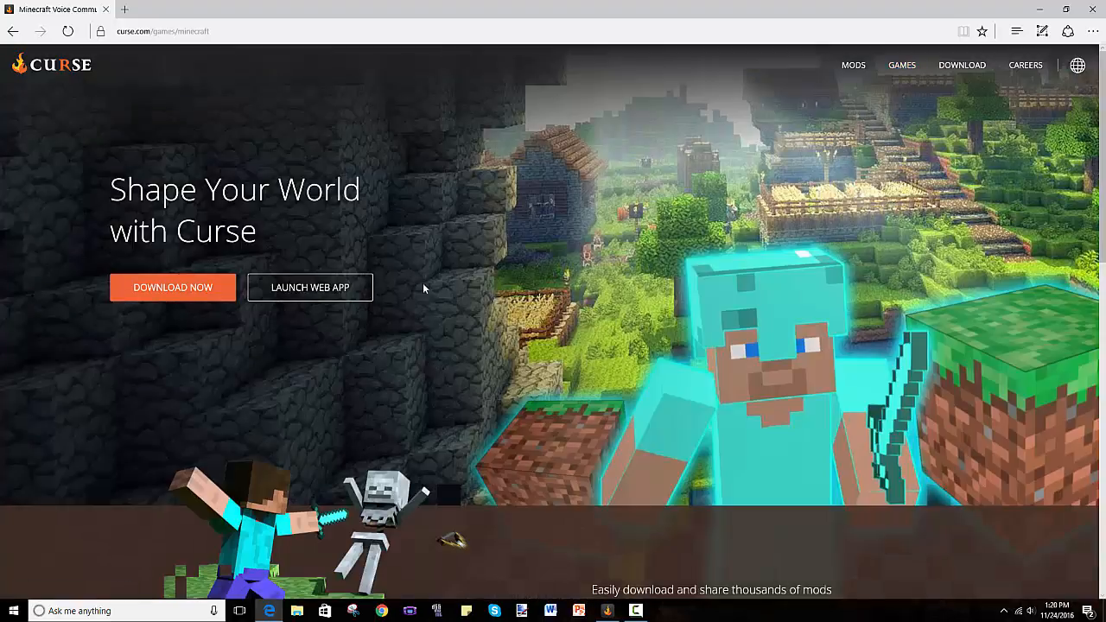
pyautogui.moveTo(188, 294)
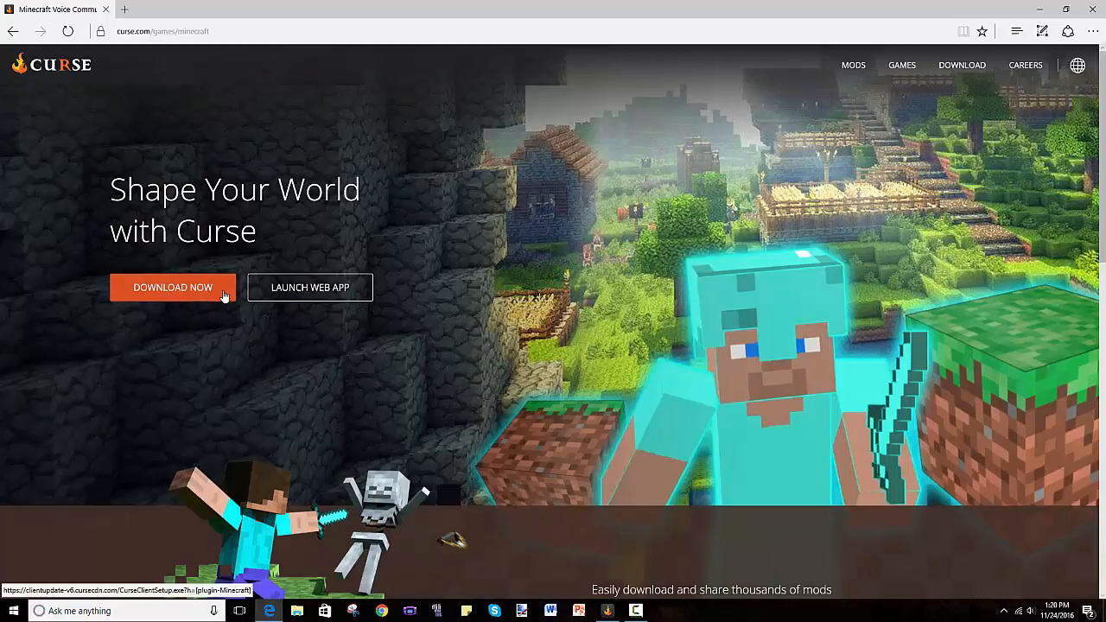
pyautogui.moveTo(154, 292)
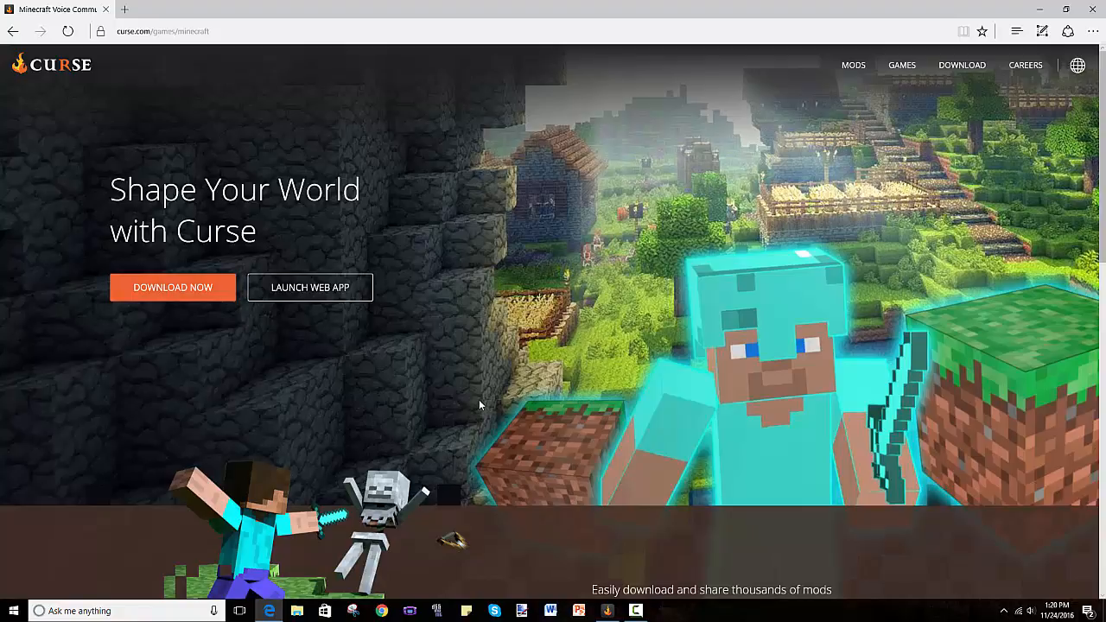
pyautogui.moveTo(181, 308)
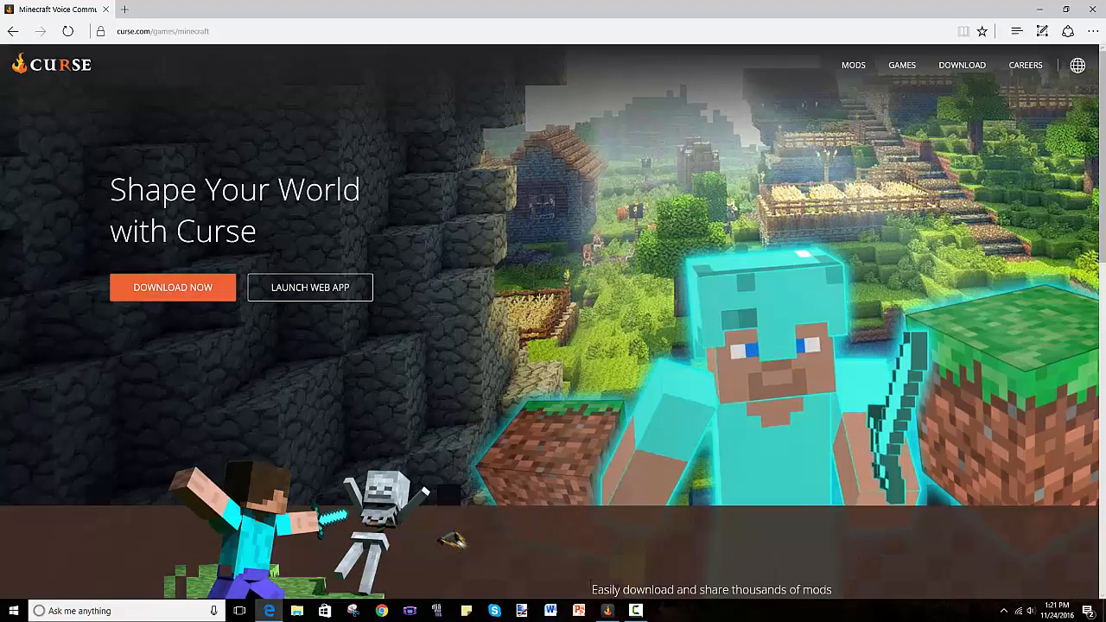
pyautogui.moveTo(441, 206)
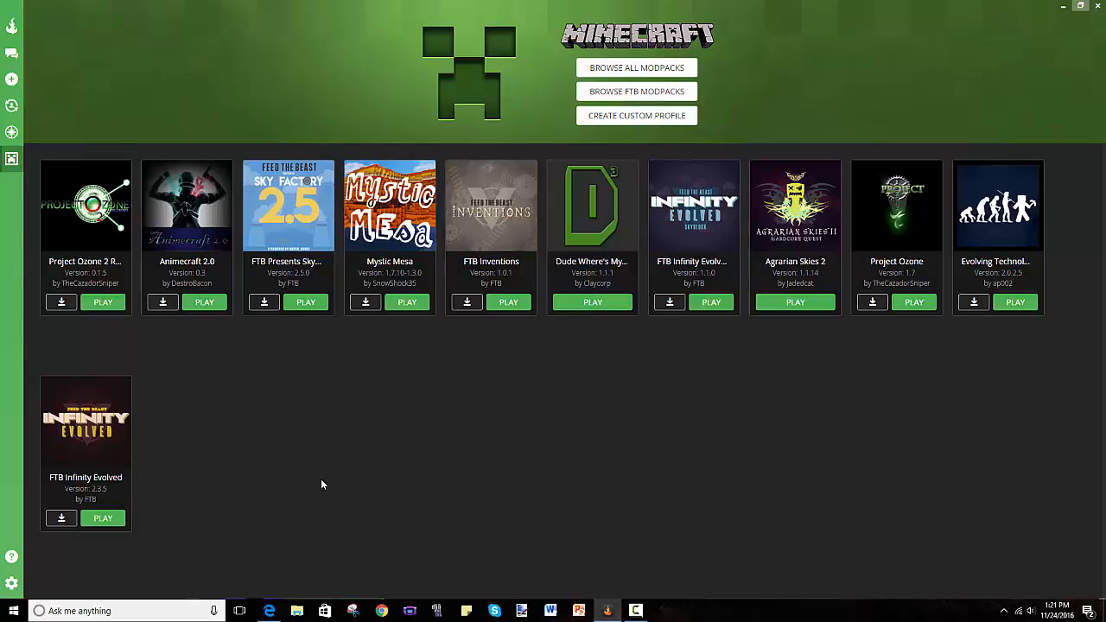
pyautogui.moveTo(22, 192)
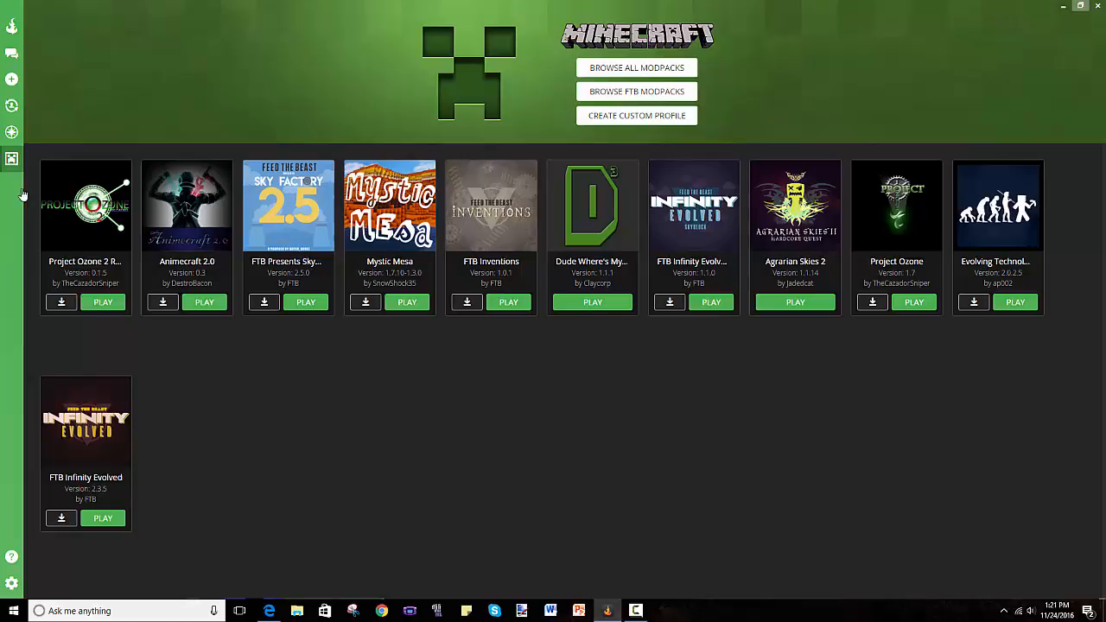
pyautogui.moveTo(481, 125)
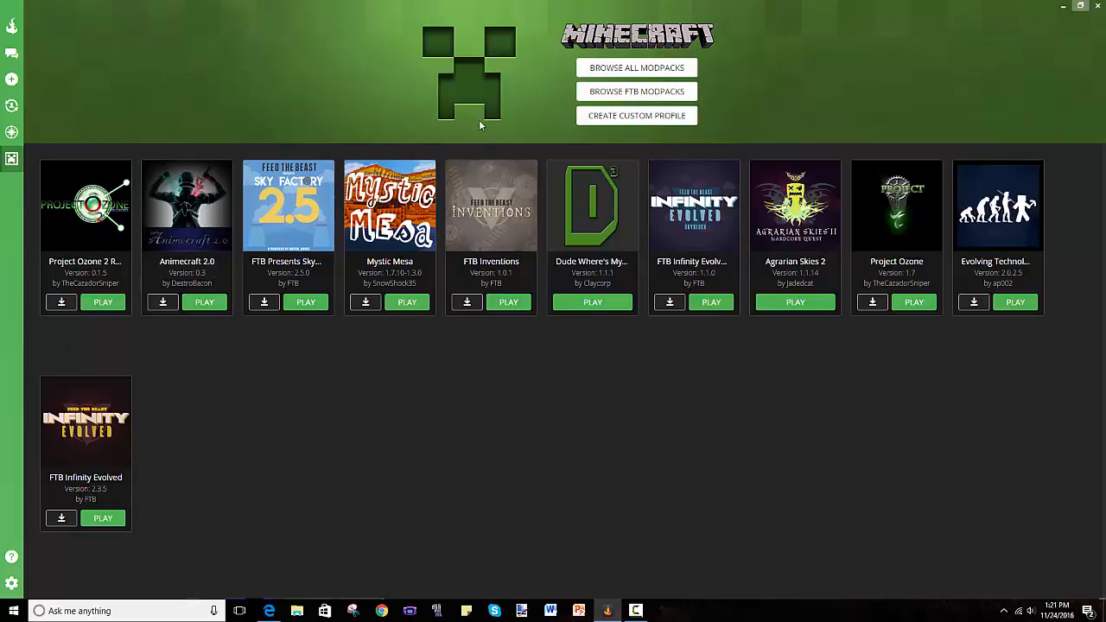
pyautogui.moveTo(642, 158)
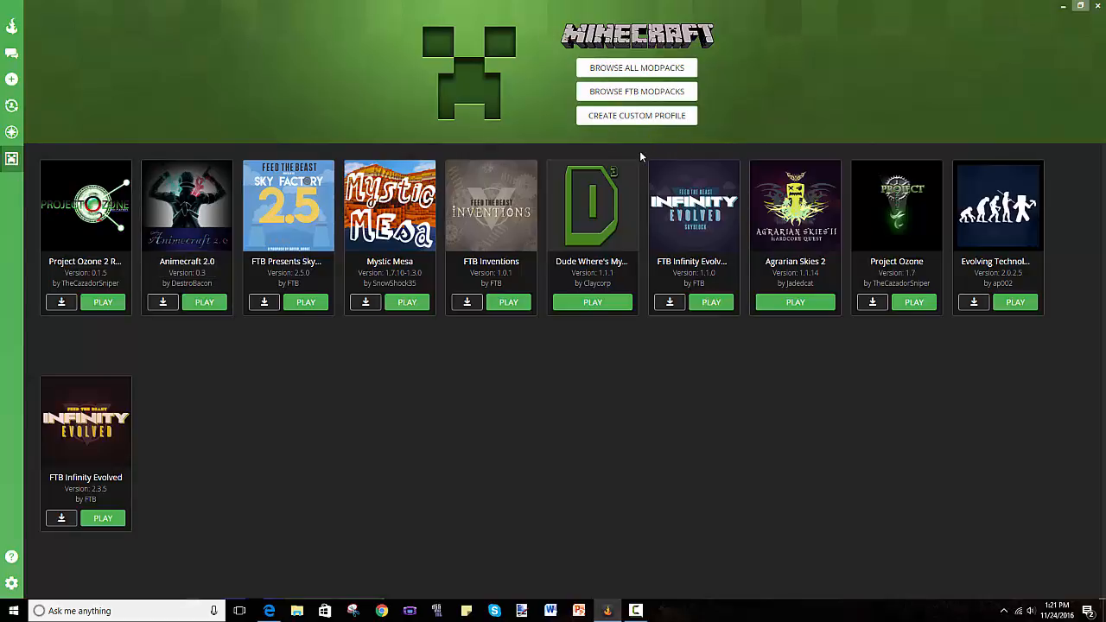
pyautogui.moveTo(484, 386)
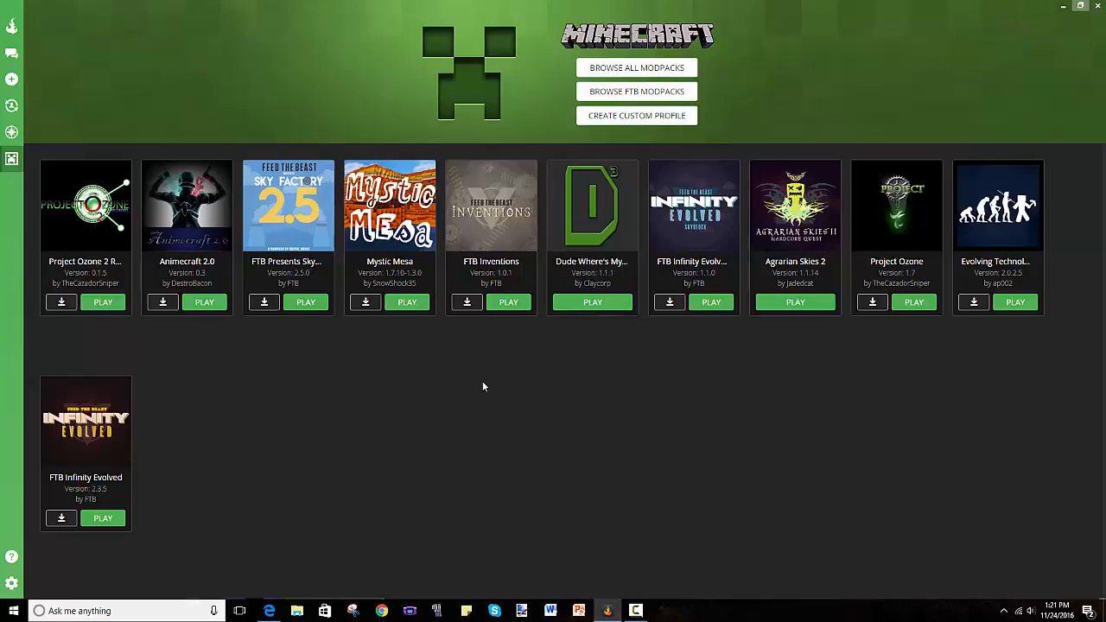
pyautogui.moveTo(541, 176)
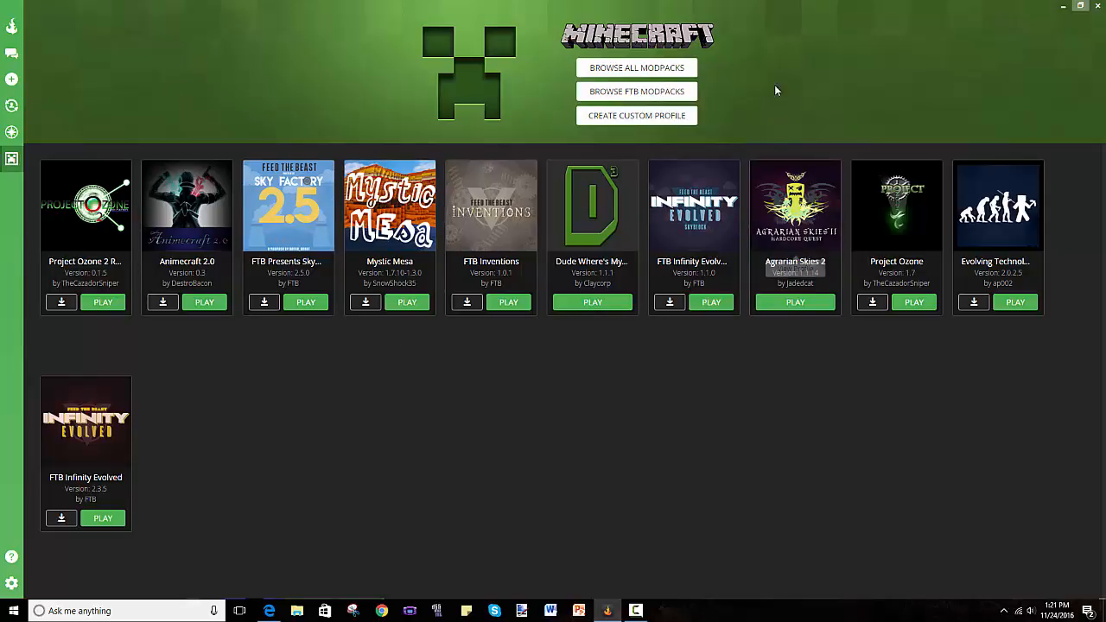
# Browse all available modpacks from the Minecraft tab.
pyautogui.click(636, 68)
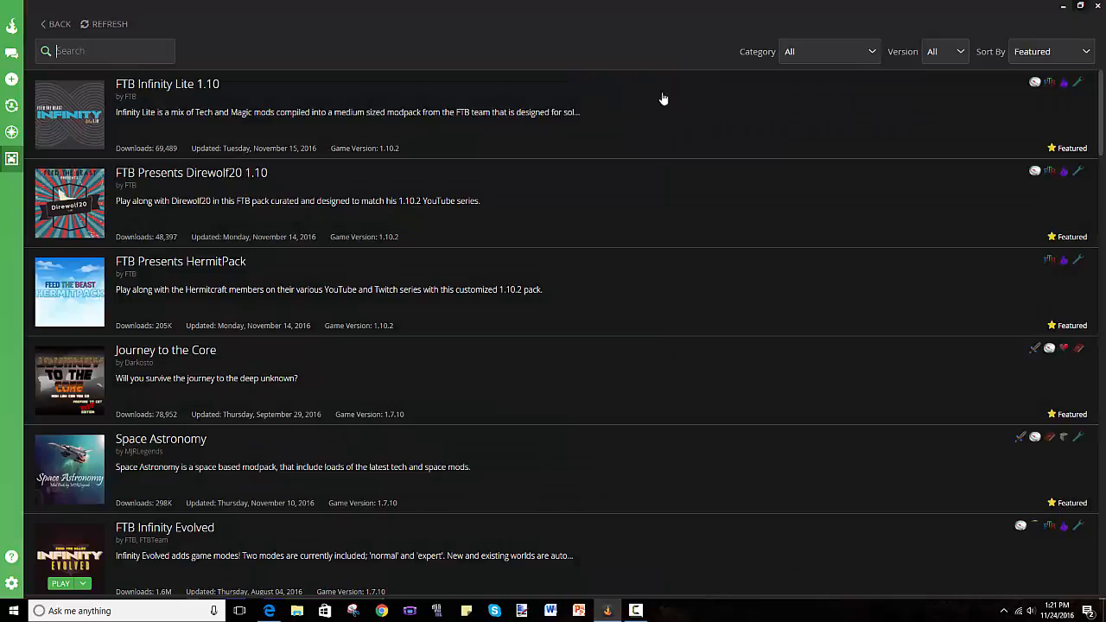
pyautogui.moveTo(250, 255)
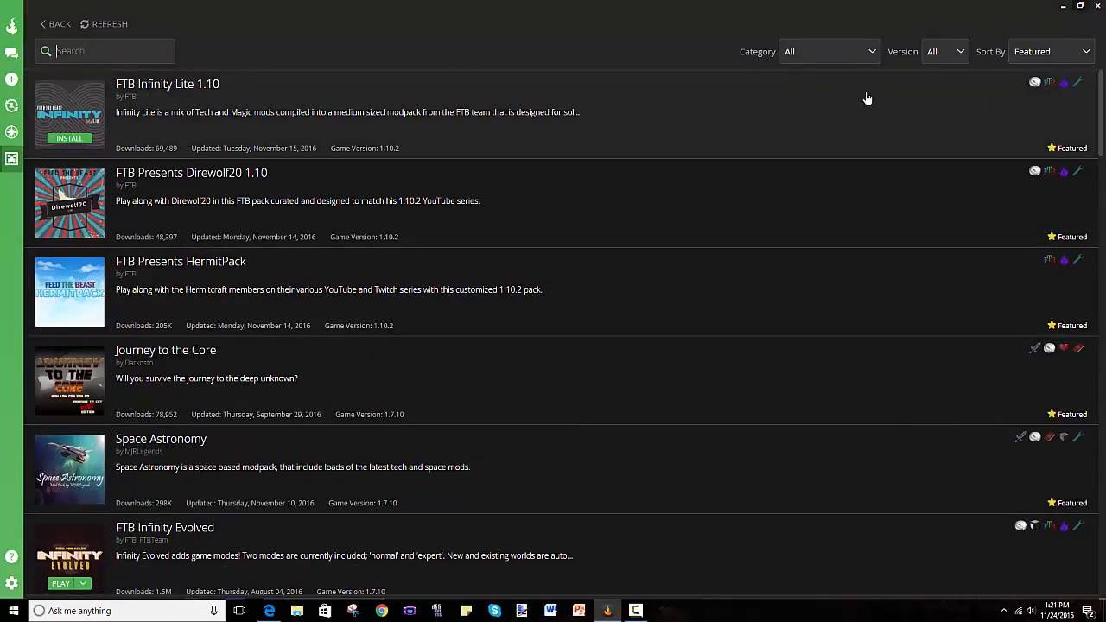
pyautogui.moveTo(189, 95)
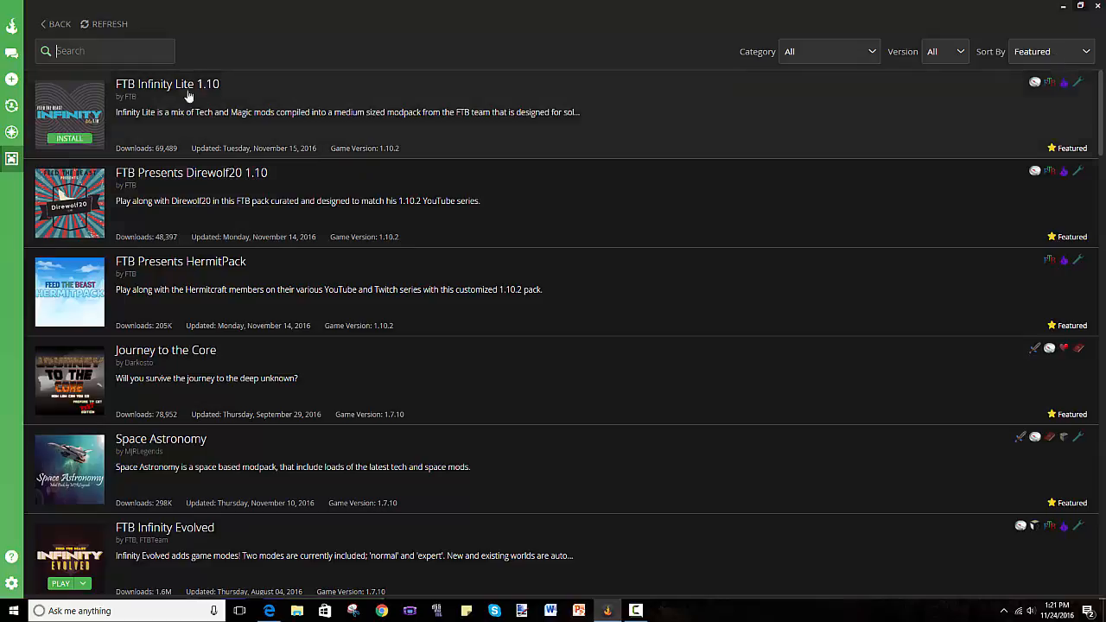
# Sort modpacks by Popularity and search 'ftb infinity' to leave three matching packs.
pyautogui.click(1051, 51)
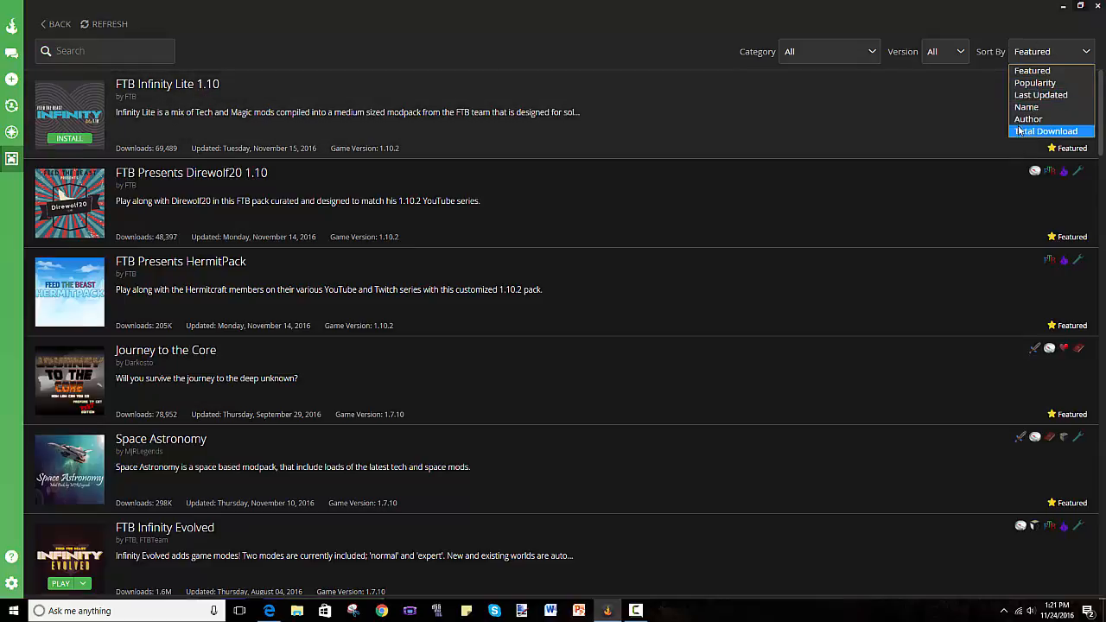
pyautogui.click(1035, 82)
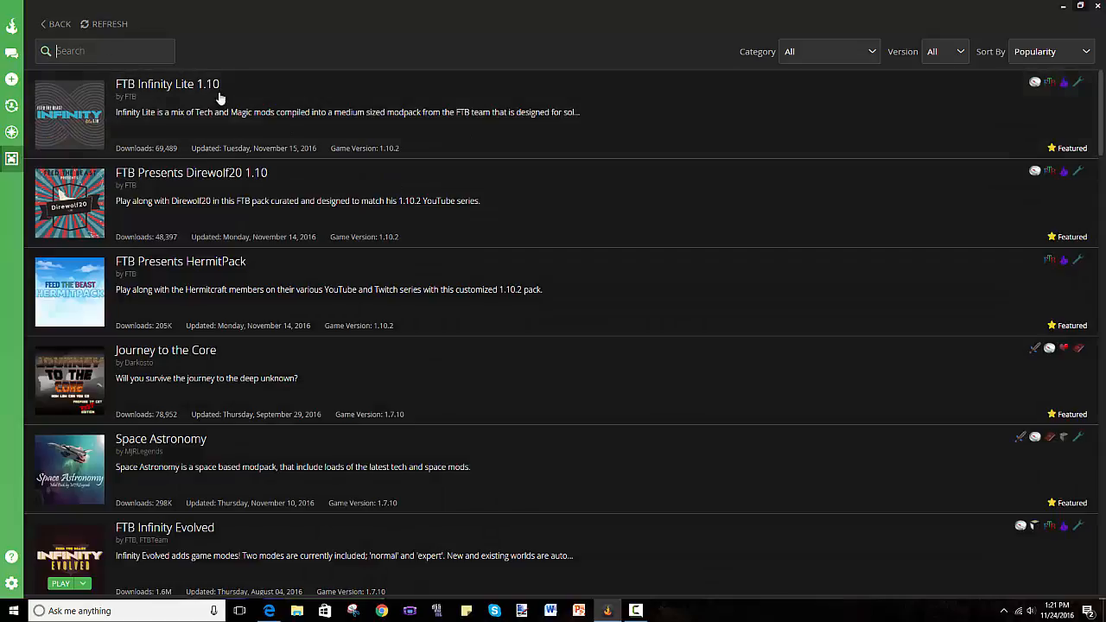
pyautogui.write('ftb')
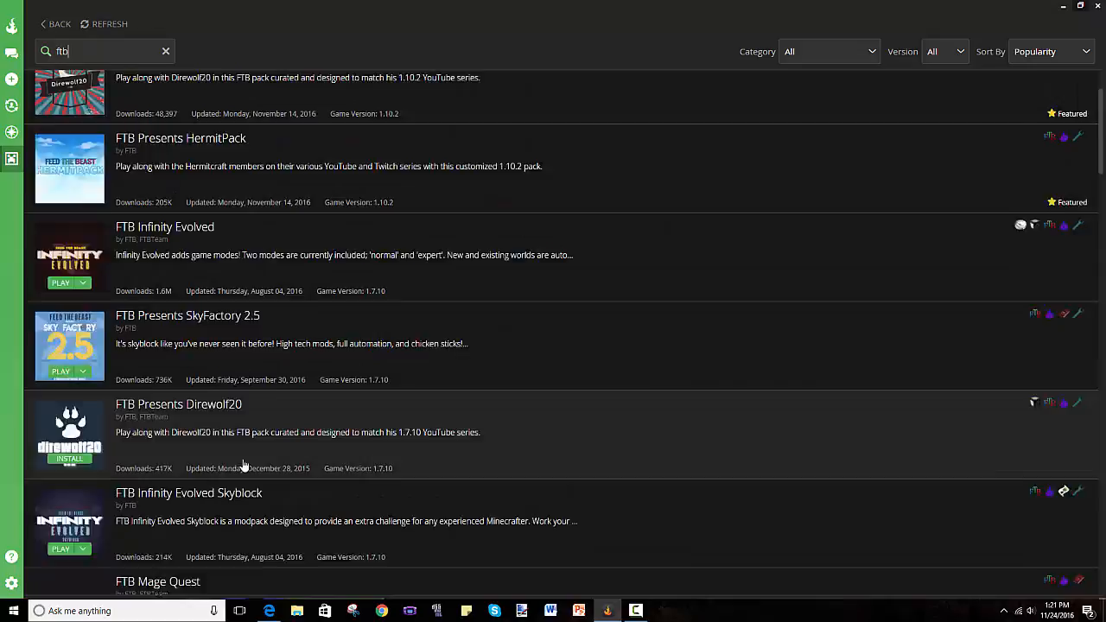
pyautogui.scroll(3)
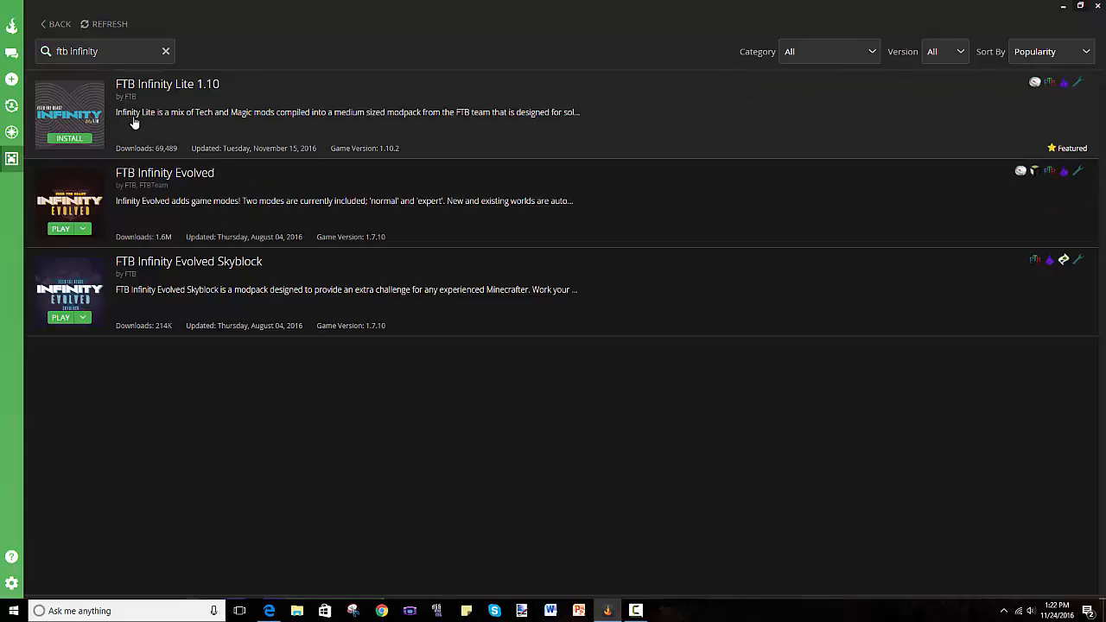
pyautogui.click(168, 84)
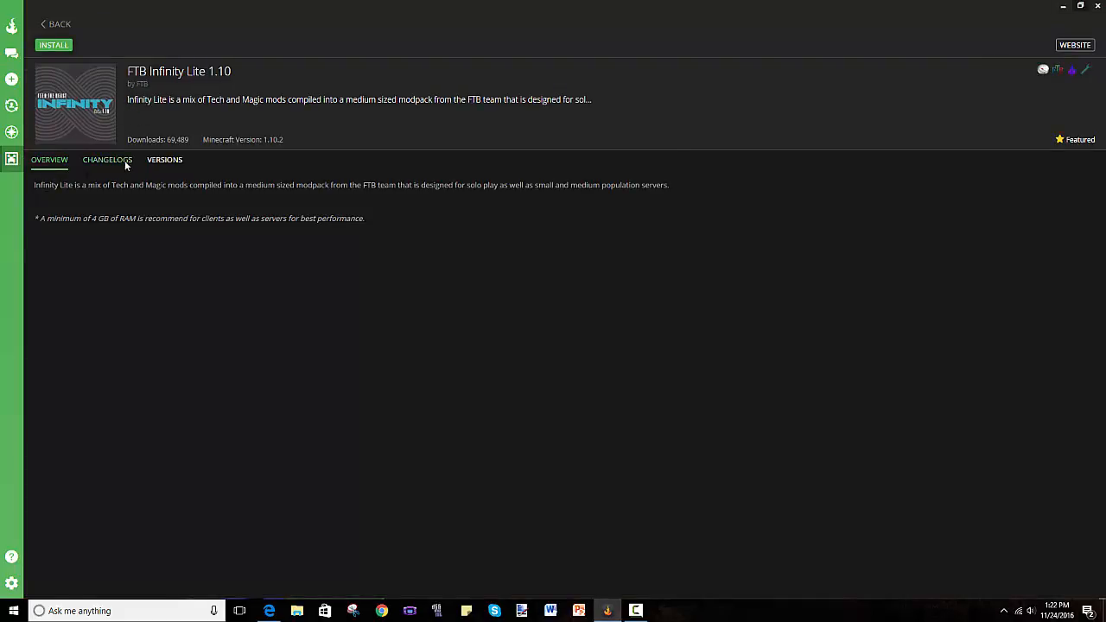
pyautogui.click(108, 159)
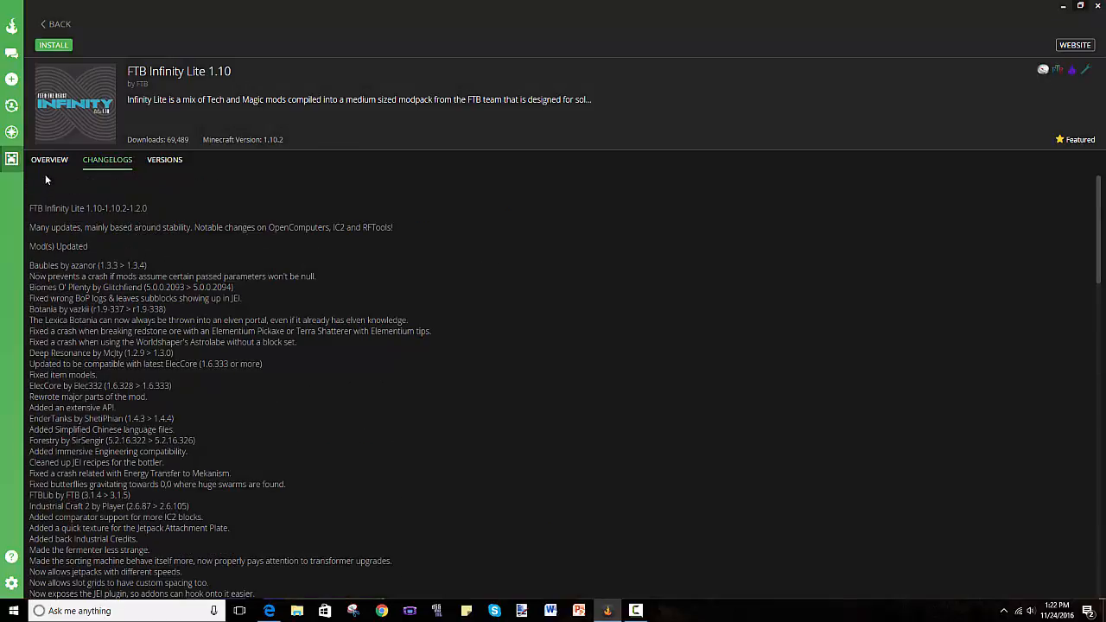
pyautogui.click(50, 159)
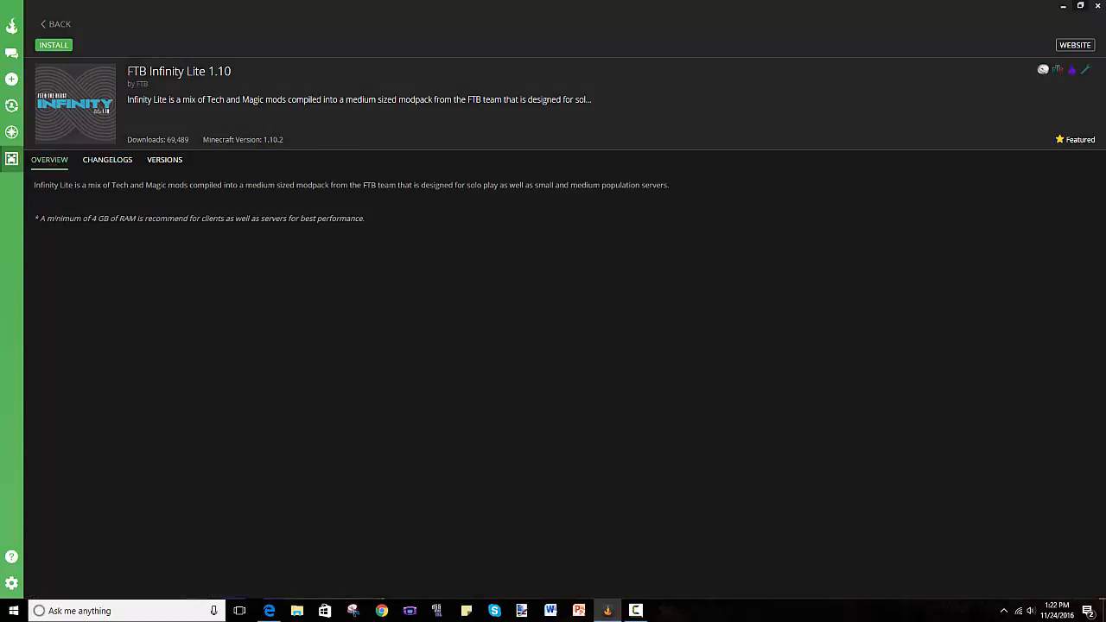
pyautogui.moveTo(35, 218); pyautogui.dragTo(209, 218)
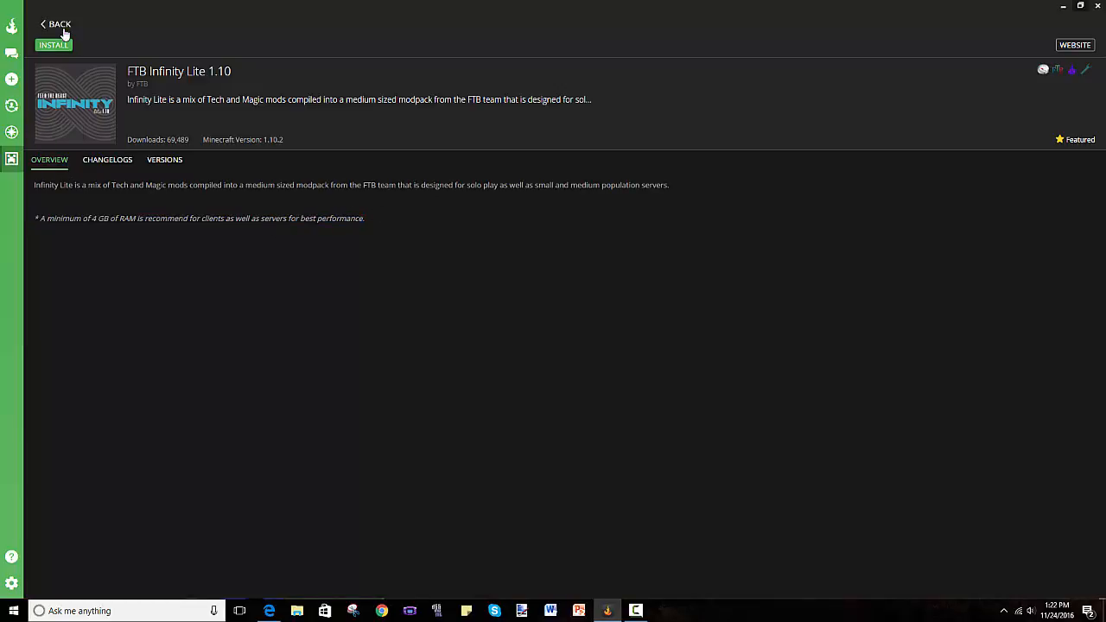
pyautogui.click(59, 25)
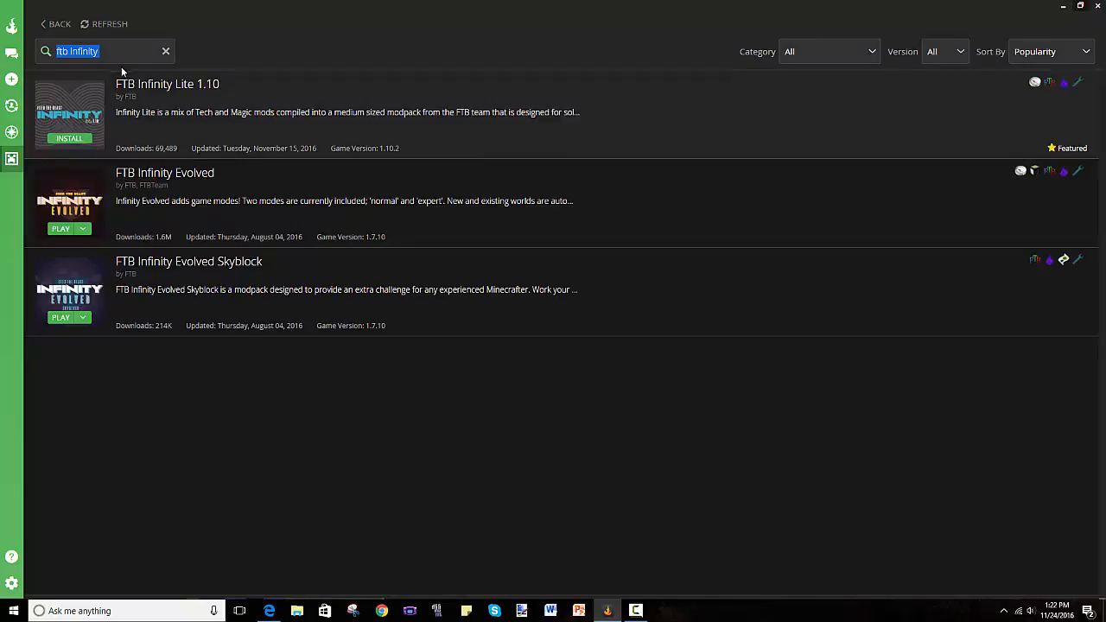
# Clear the search and look through the full popularity-sorted modpack list.
pyautogui.click(166, 51)
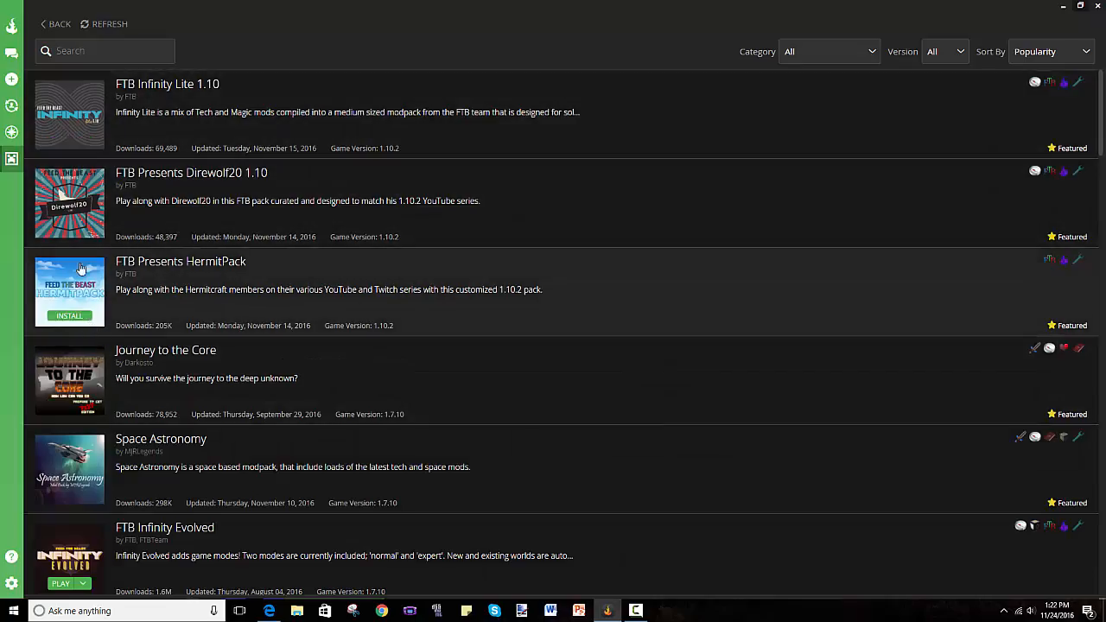
pyautogui.scroll(-3)
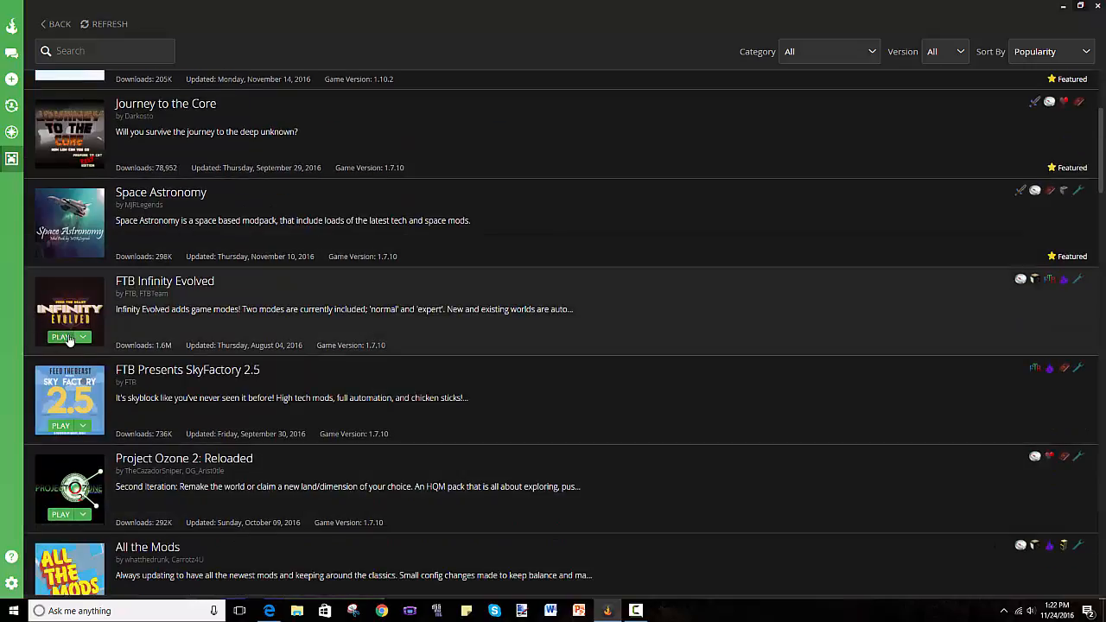
pyautogui.scroll(3)
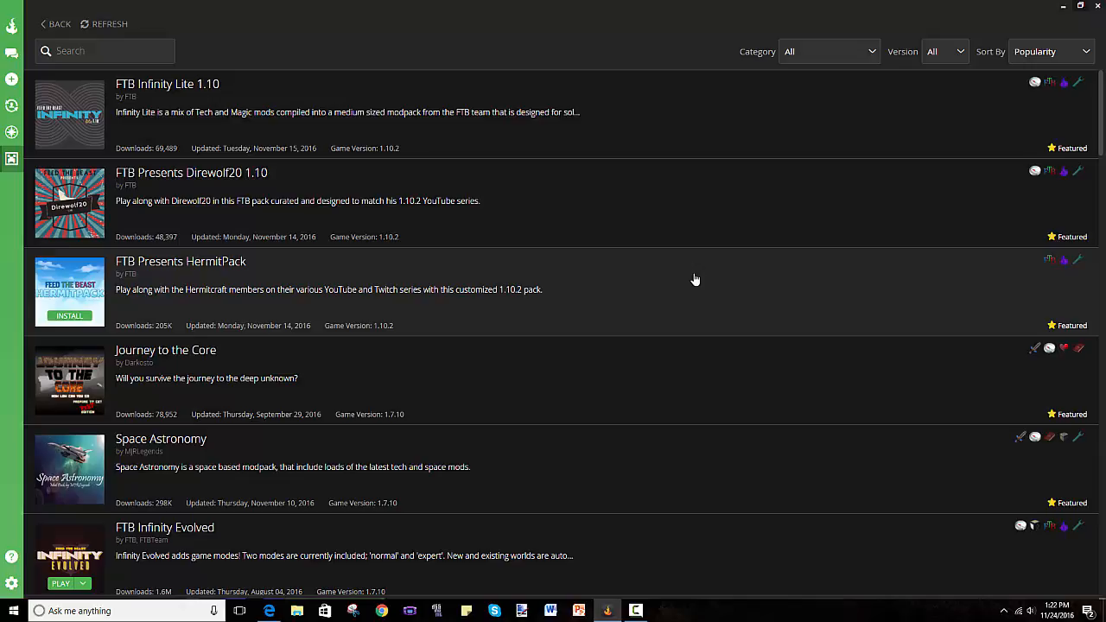
pyautogui.scroll(-3)
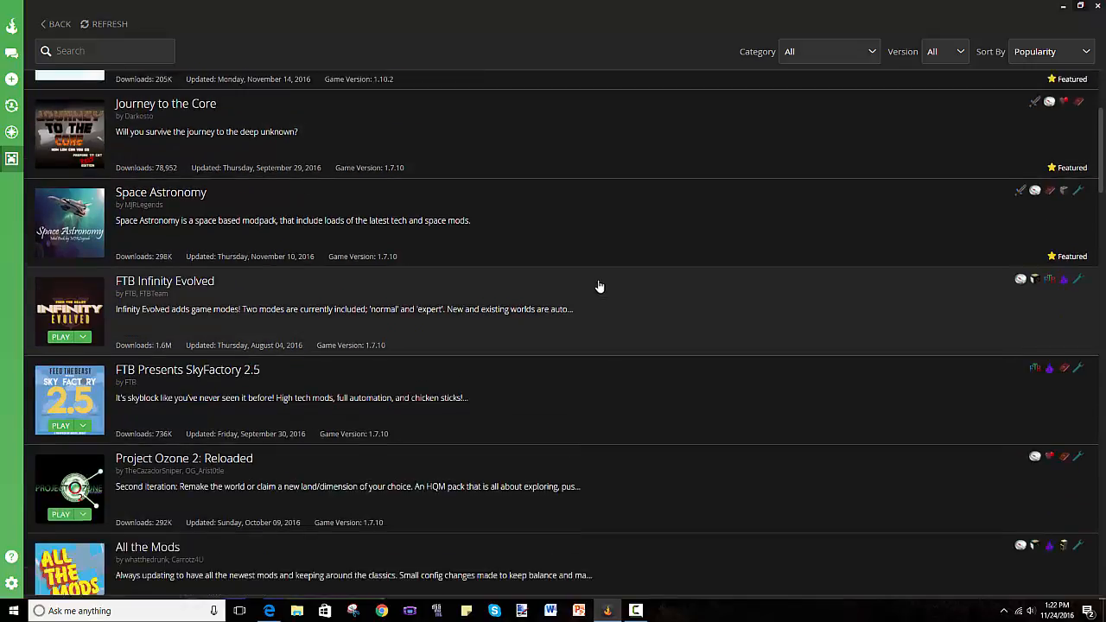
pyautogui.scroll(-3)
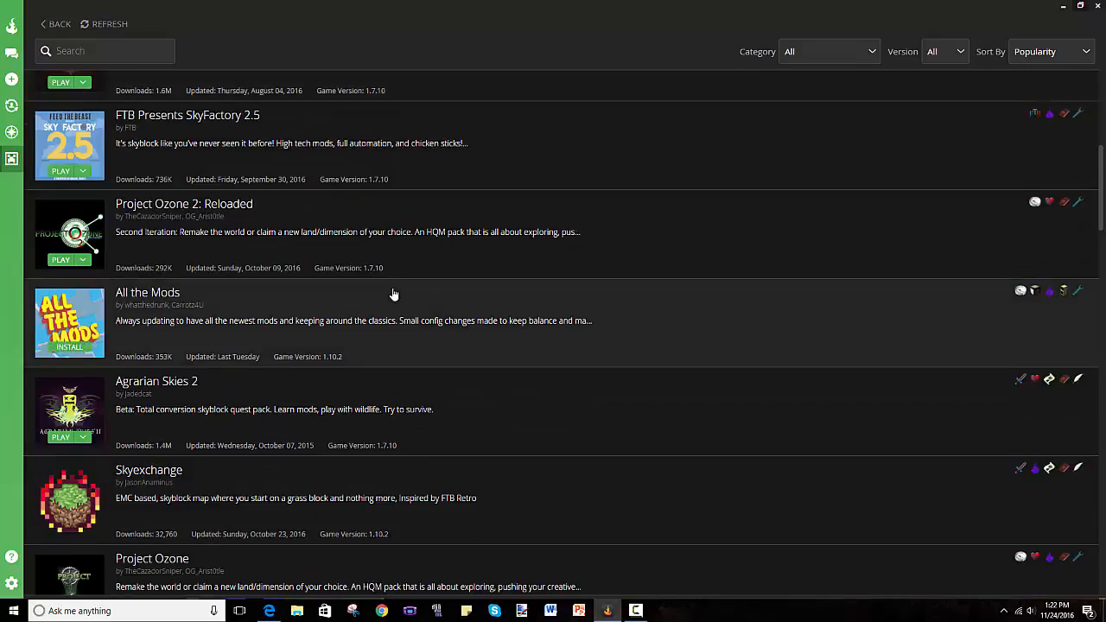
pyautogui.scroll(-3)
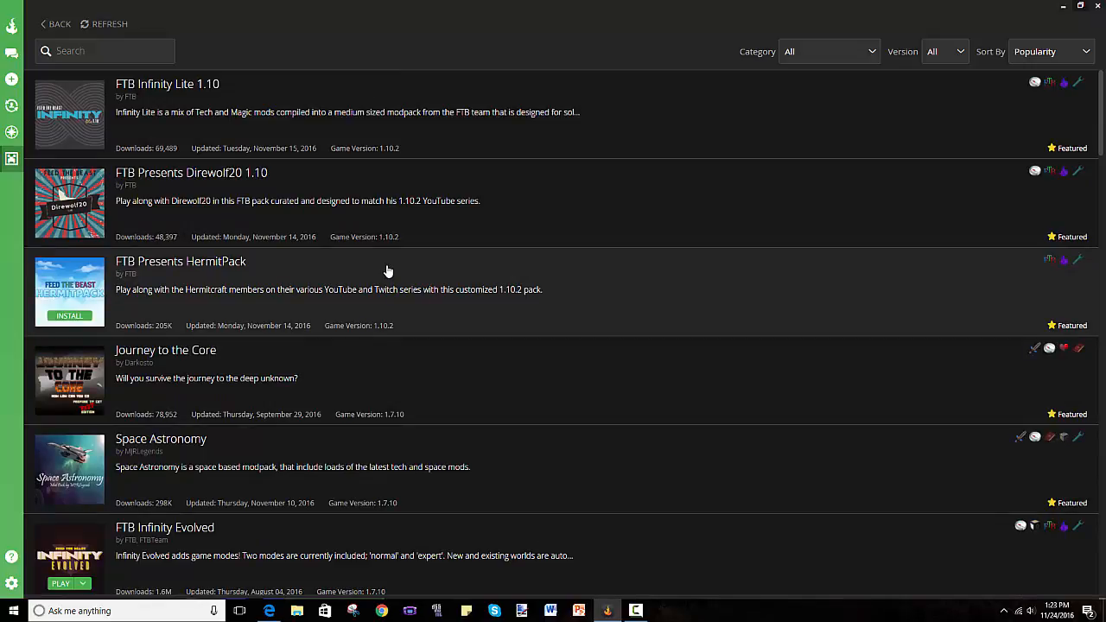
pyautogui.moveTo(754, 316)
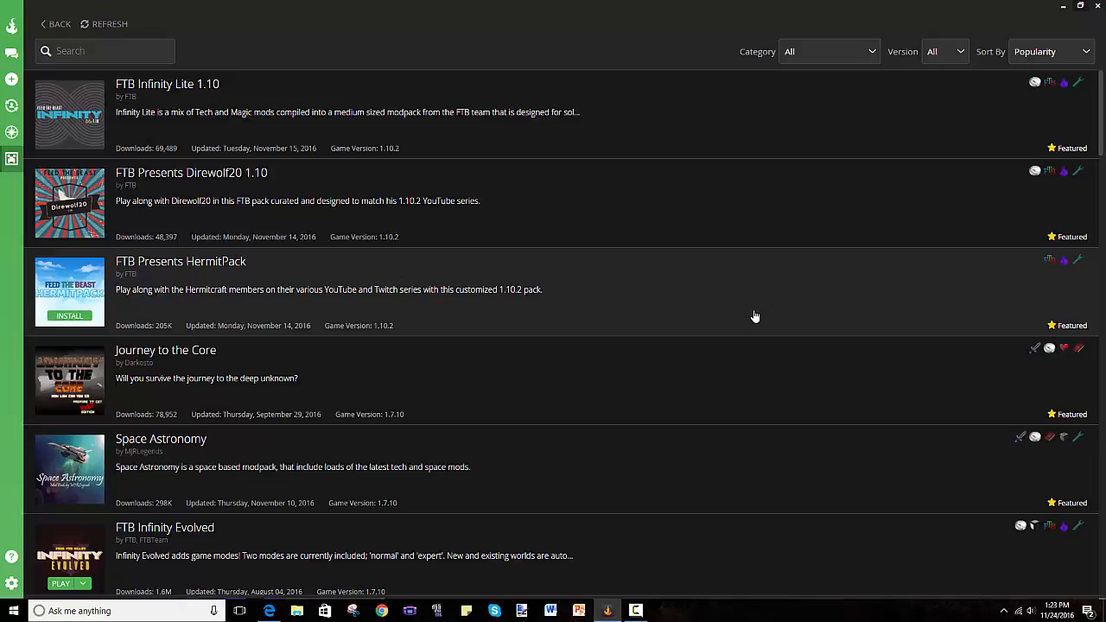
pyautogui.moveTo(568, 321)
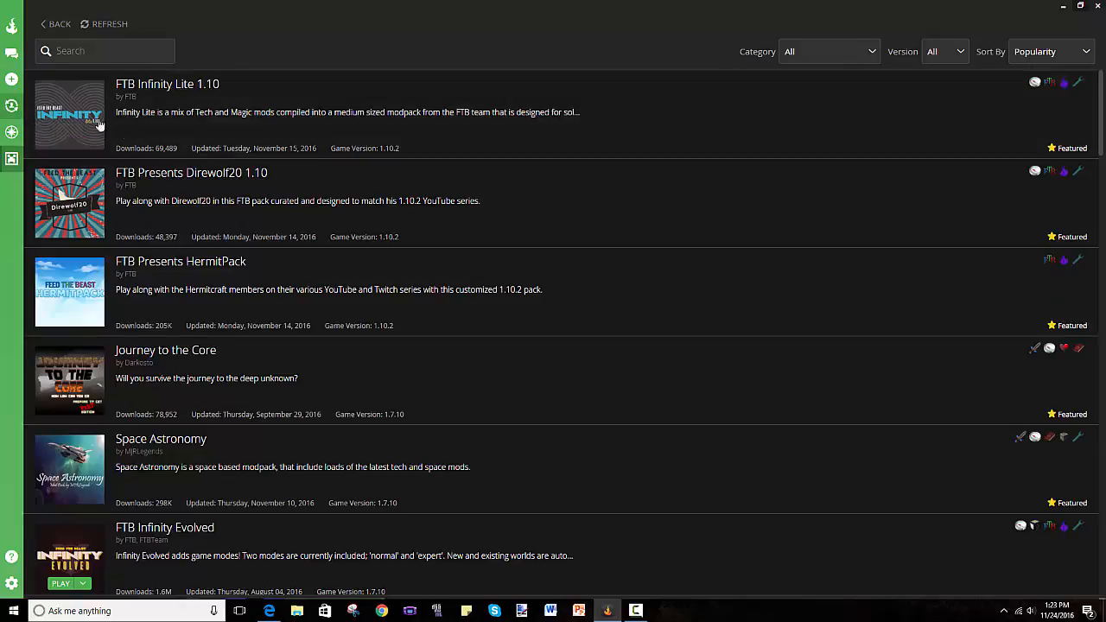
pyautogui.scroll(-3)
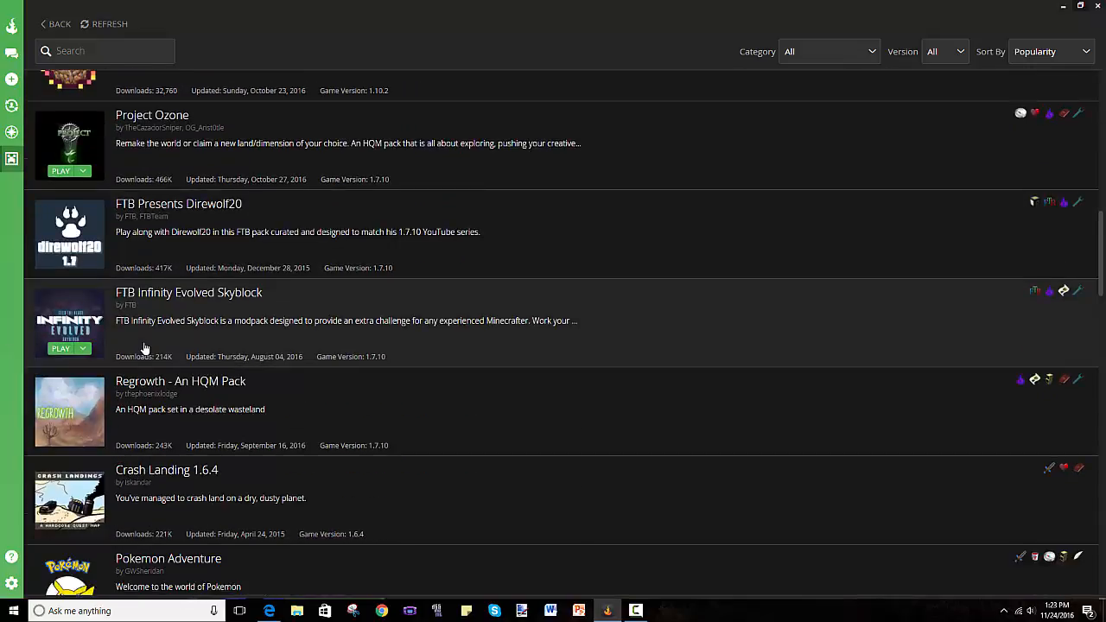
pyautogui.scroll(-3)
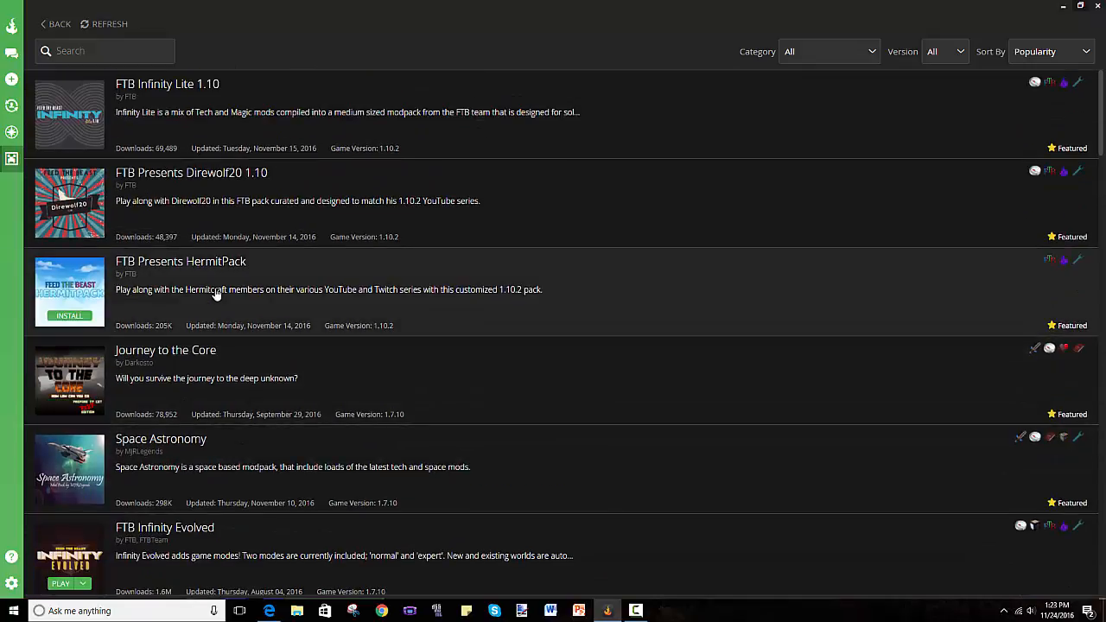
pyautogui.click(1050, 51)
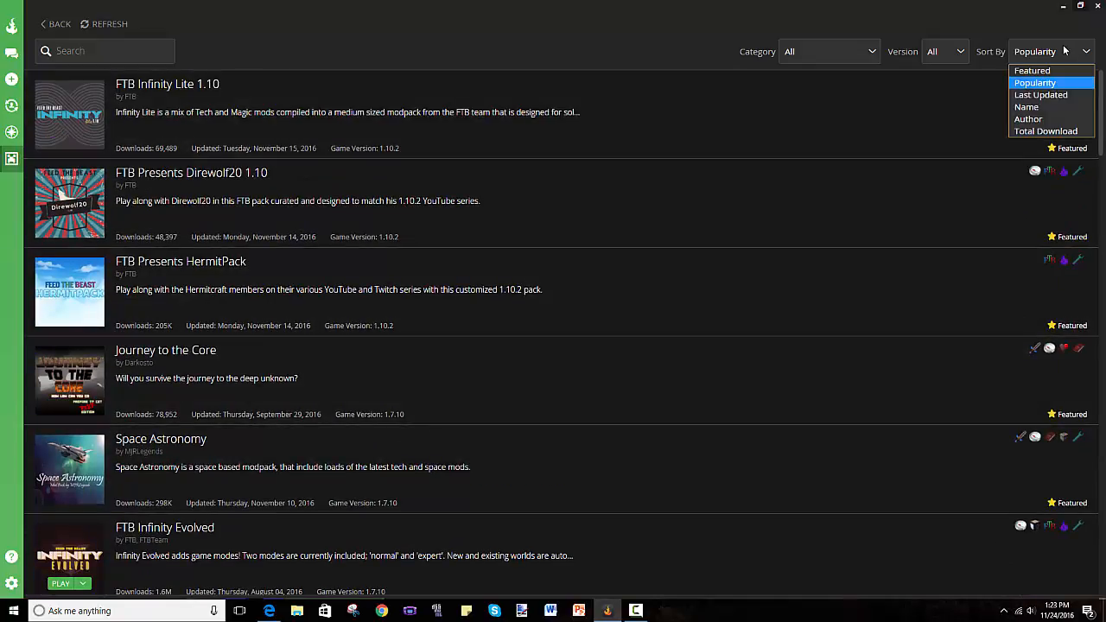